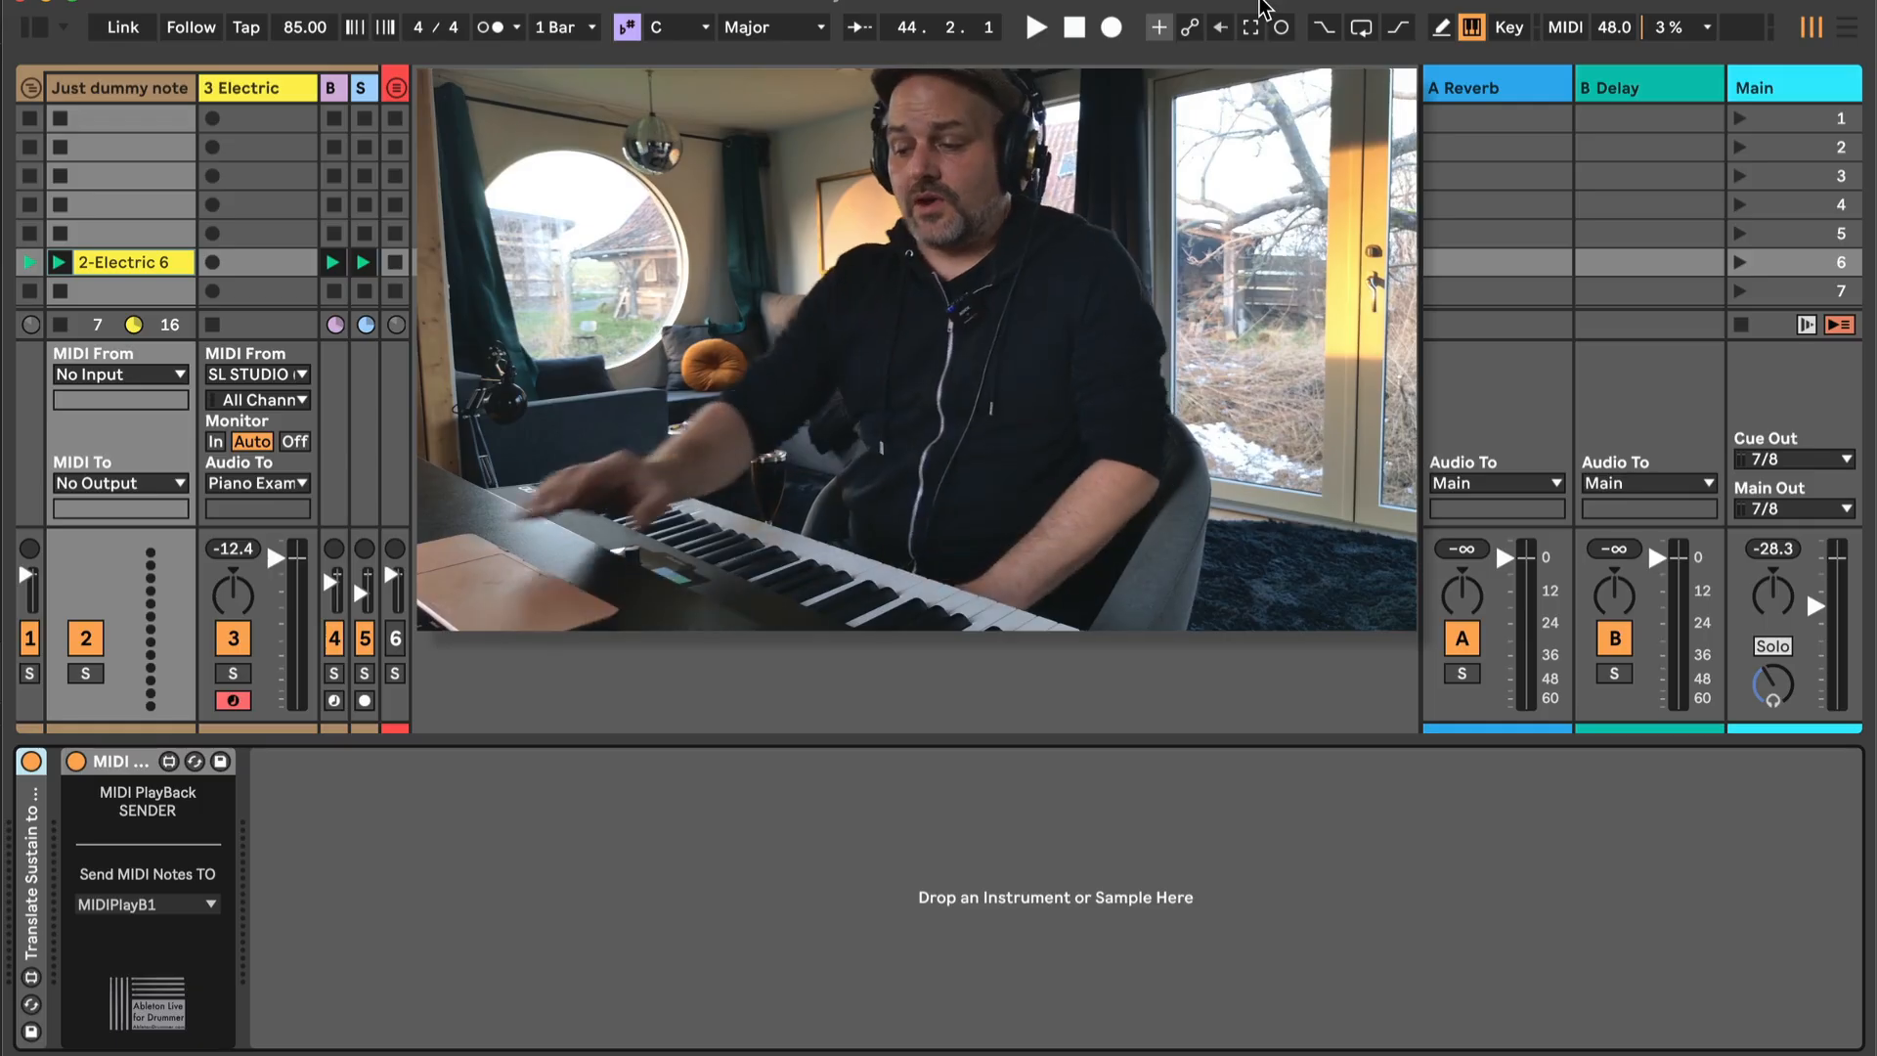
Leave the dummy track's MIDI output set to None.
left_click(1035, 26)
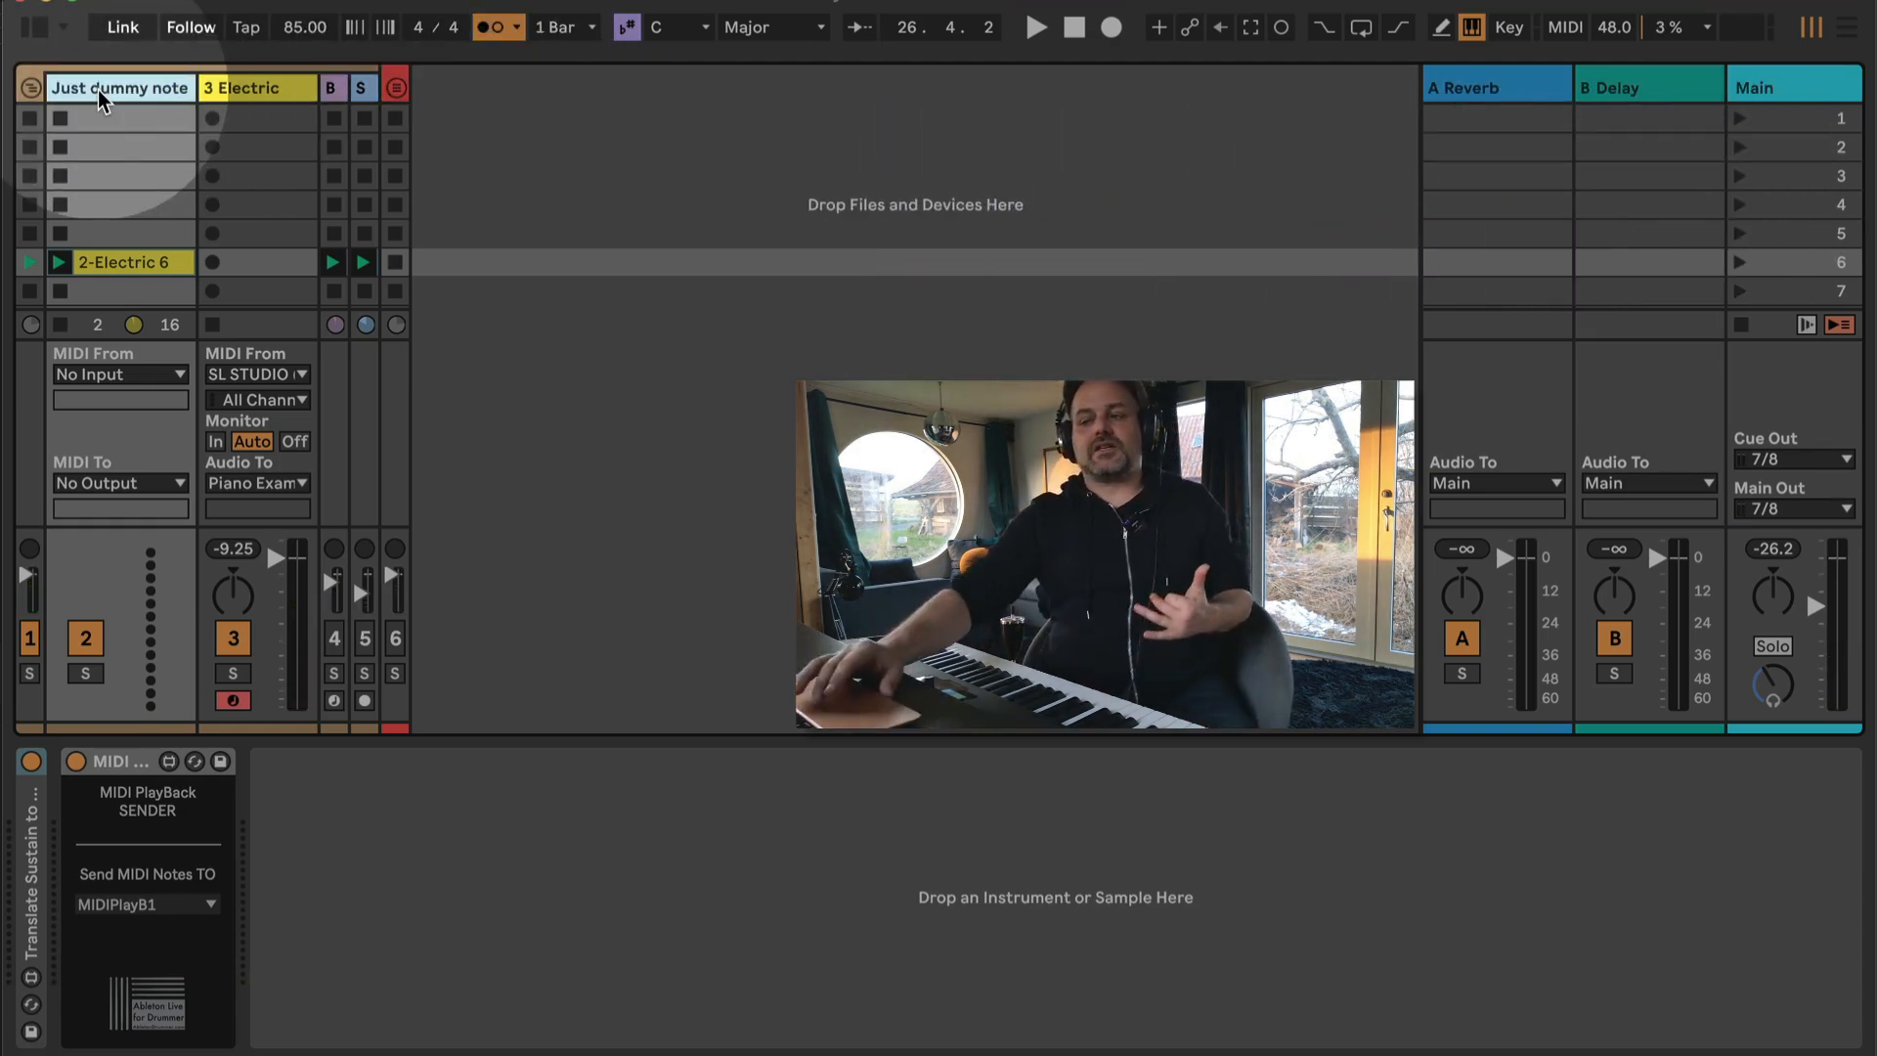
double_click(132, 261)
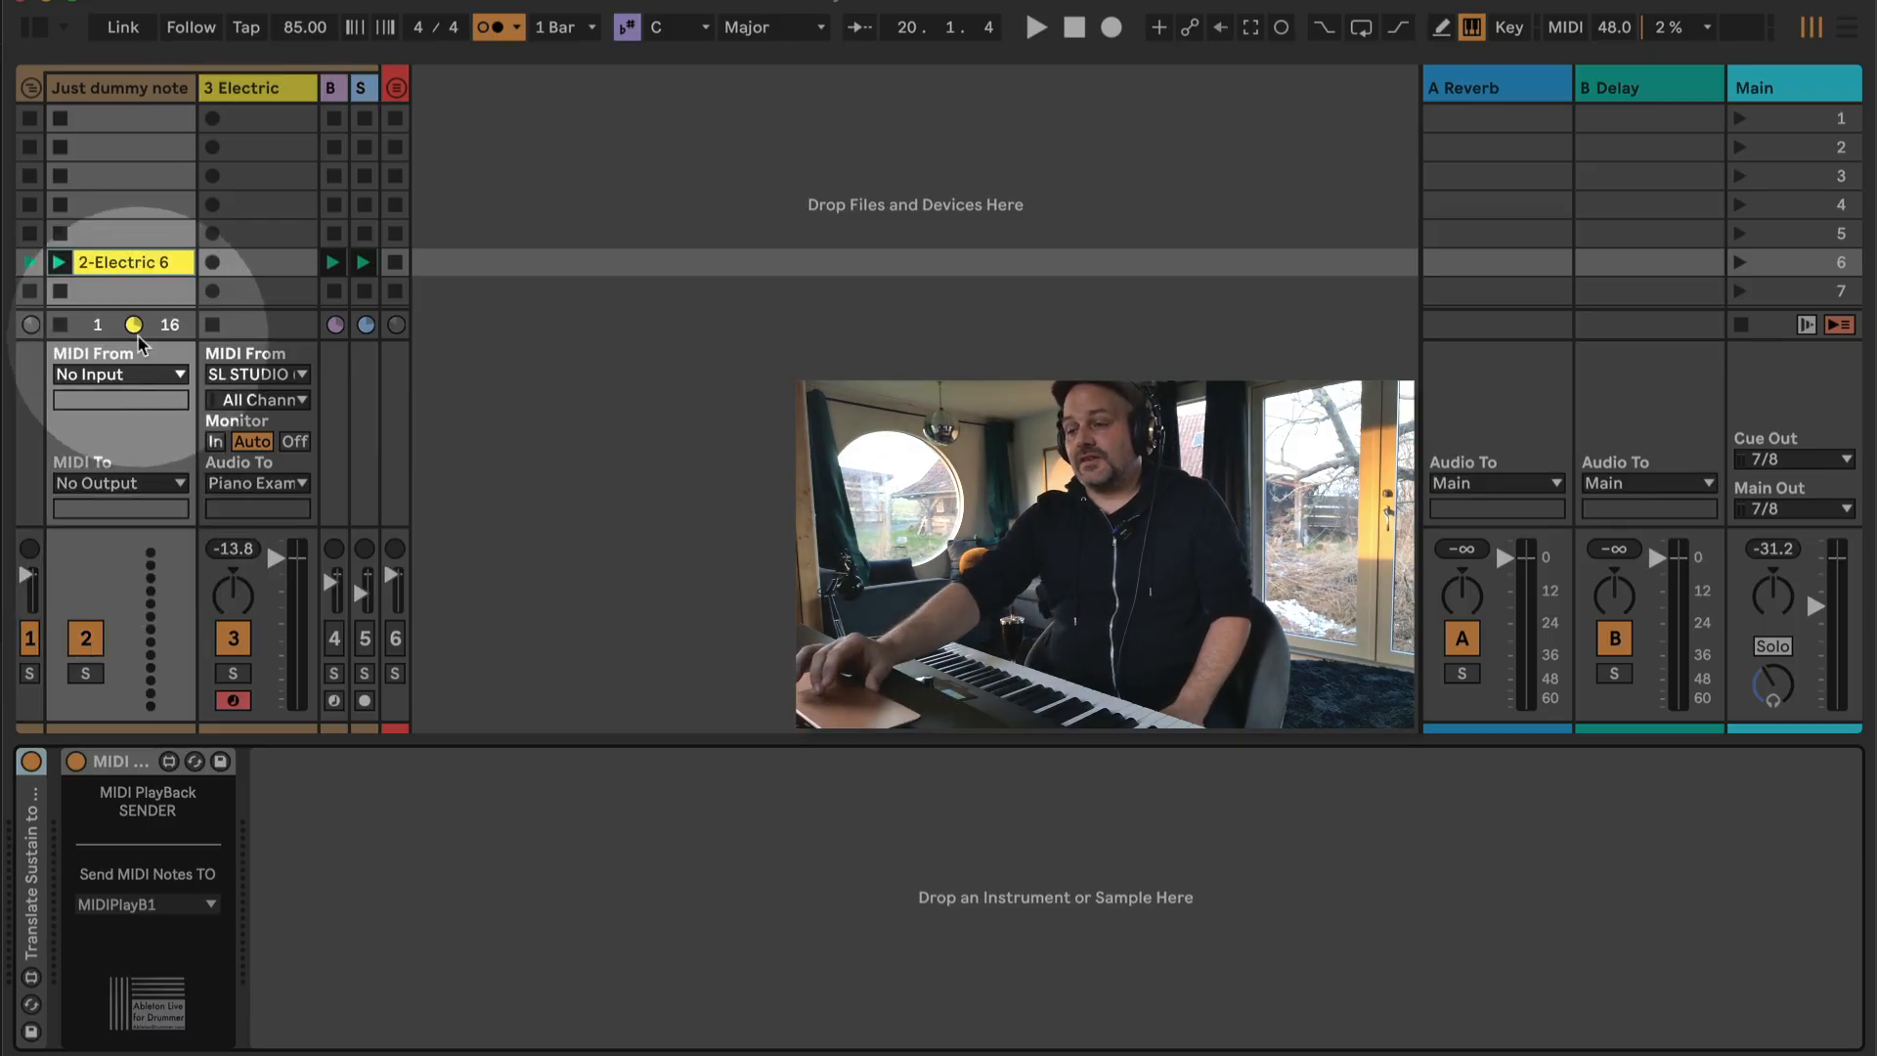
left_click(119, 374)
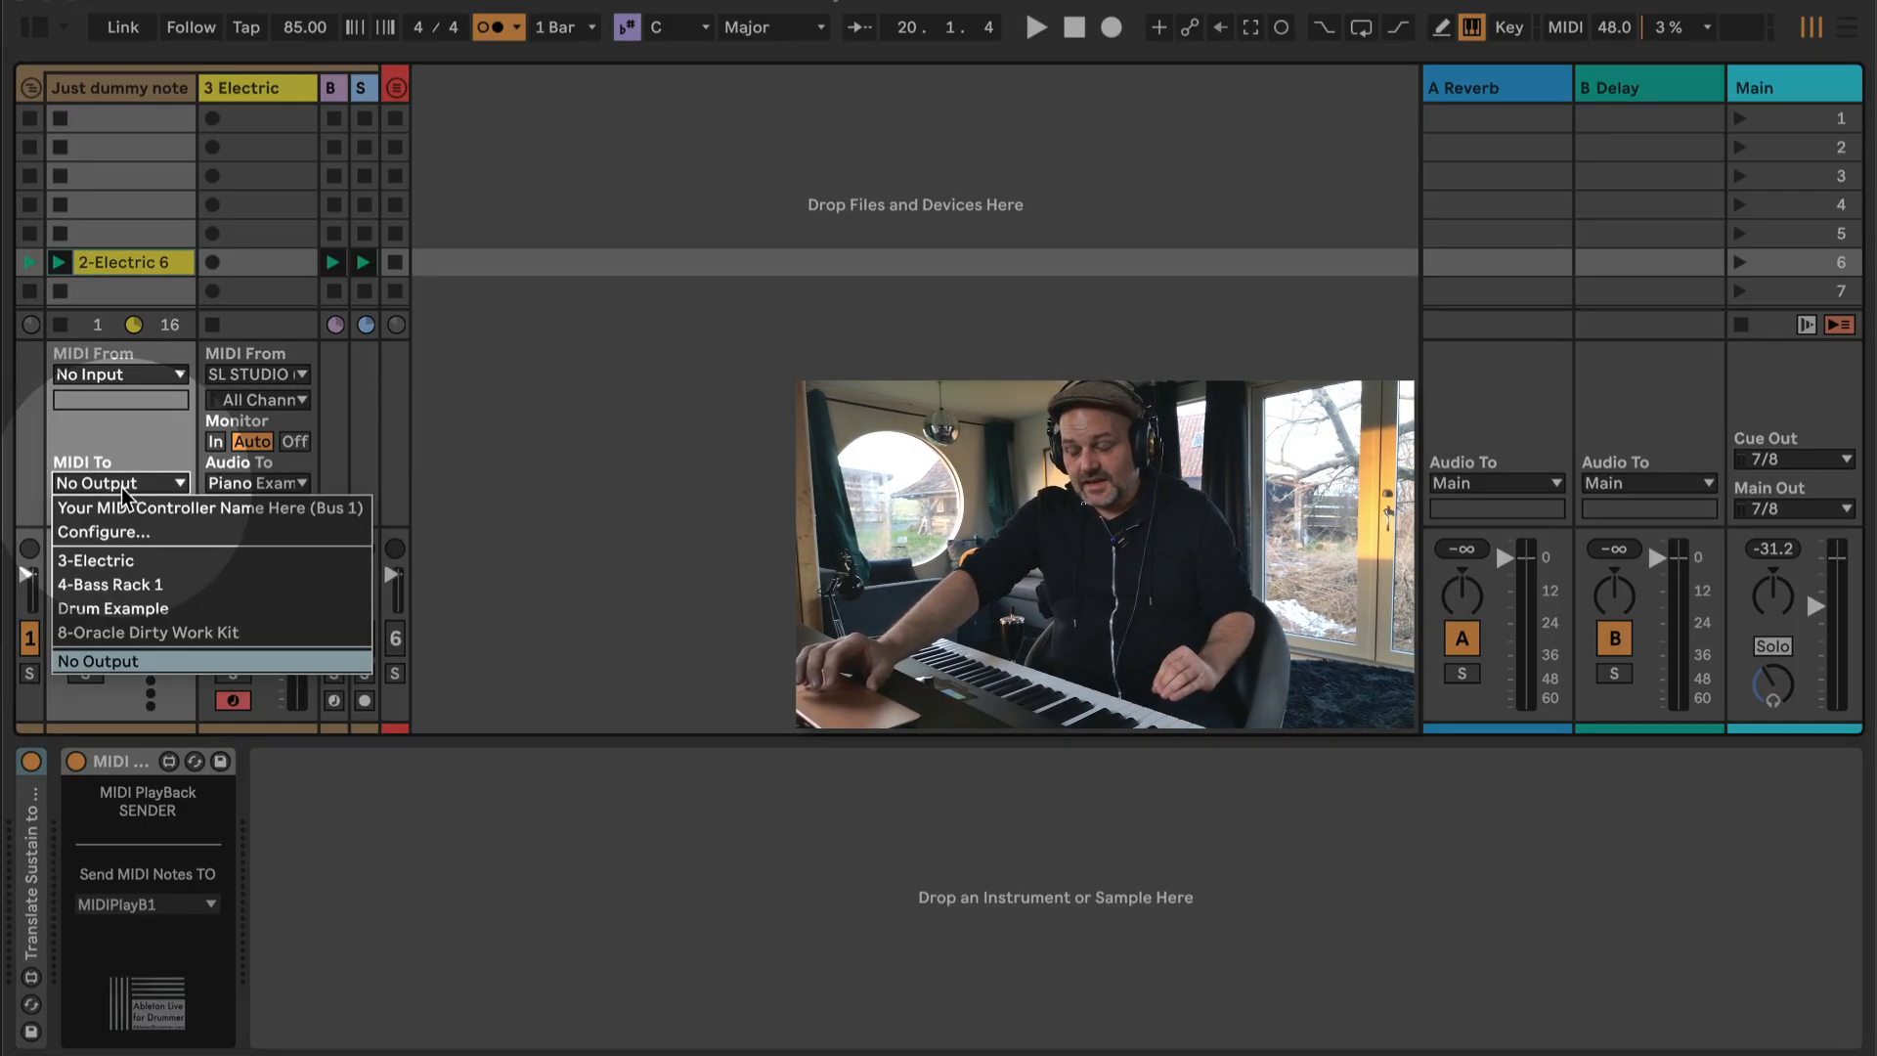
left_click(97, 661)
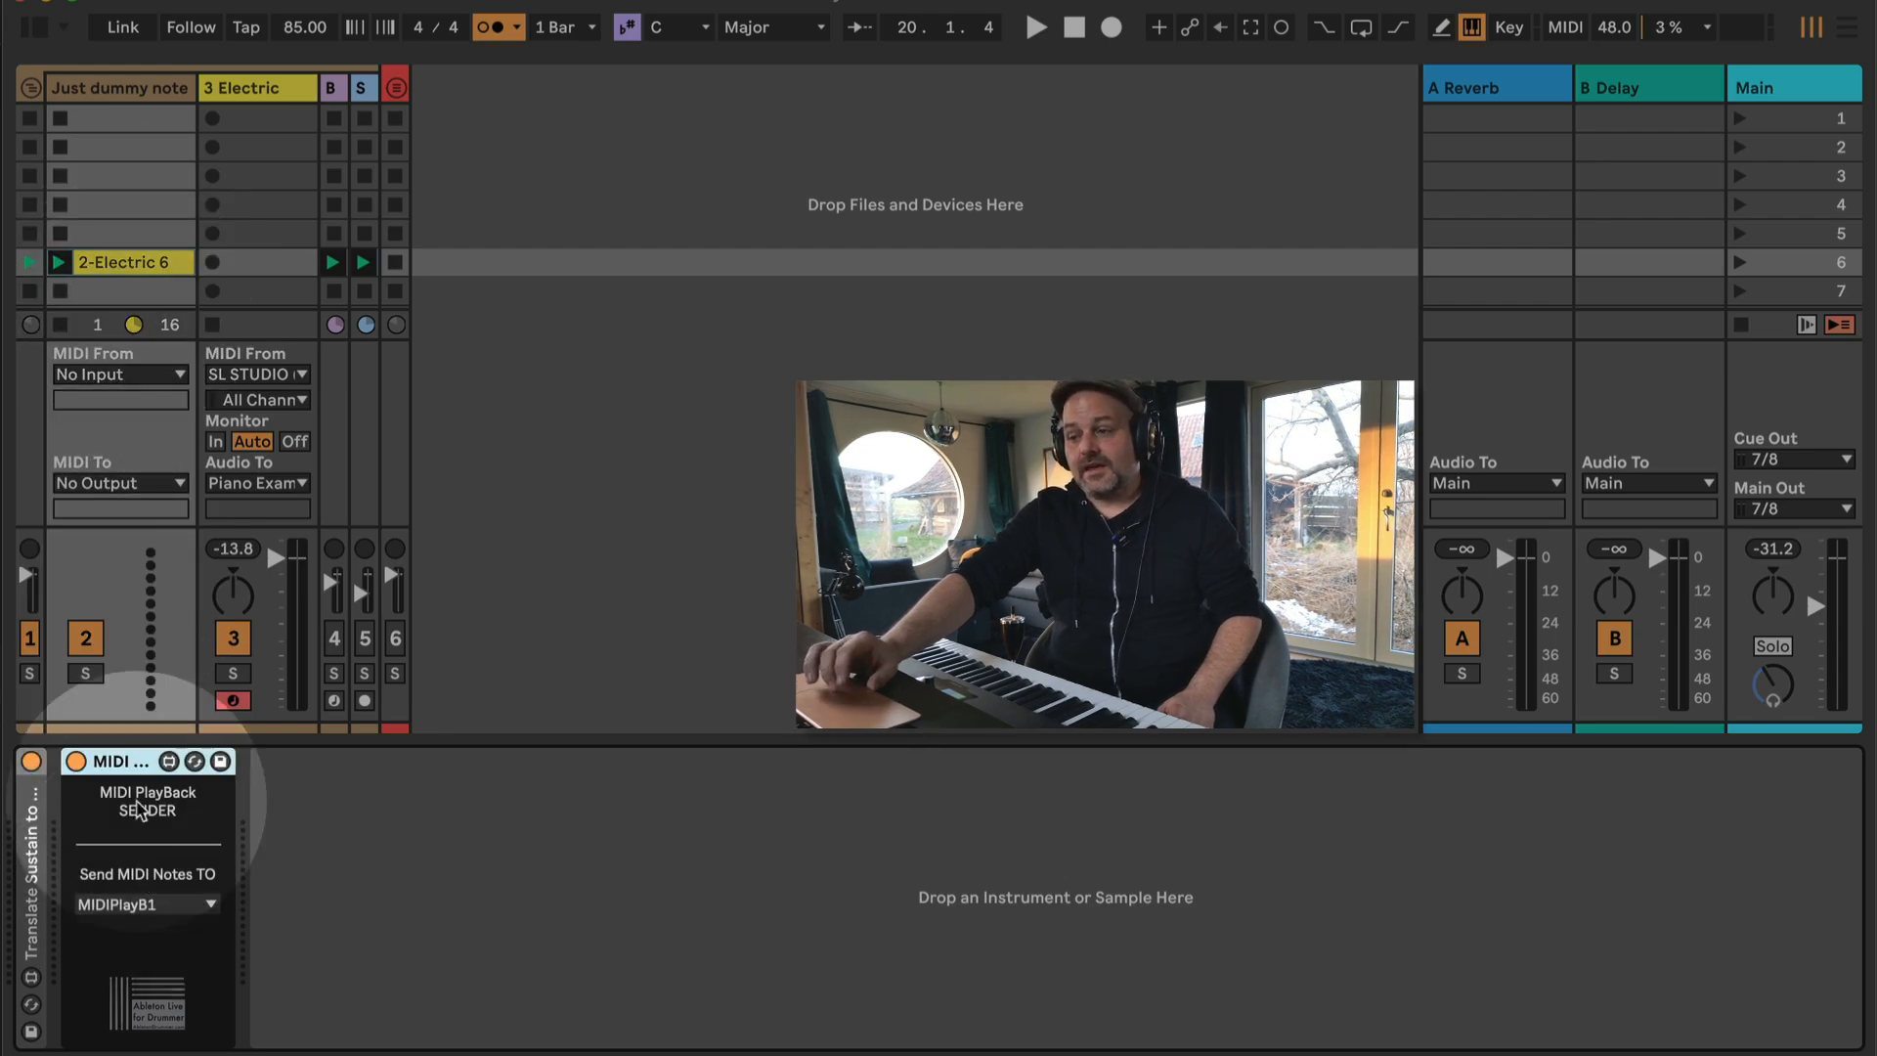
Set the Sender's note output to Off, then back to MIDIPlayB1, and select 3 Electric.
left_click(145, 904)
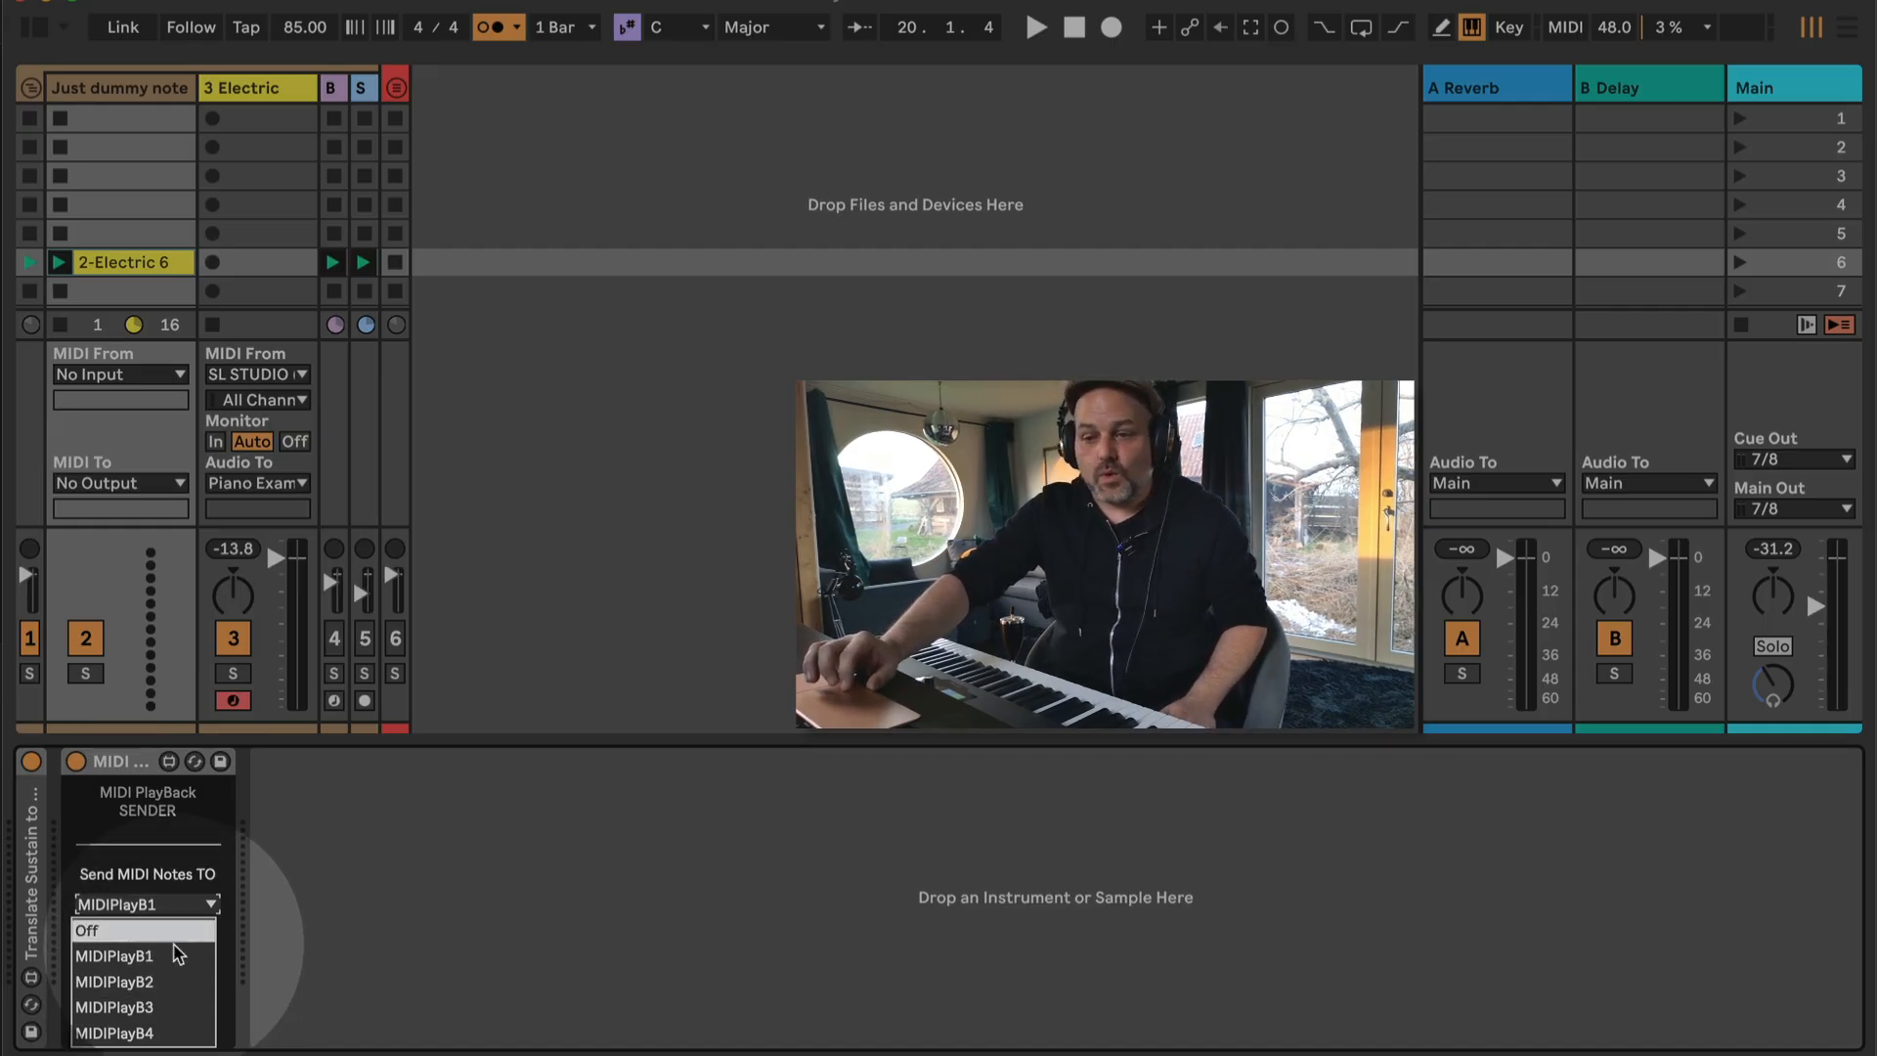
left_click(85, 930)
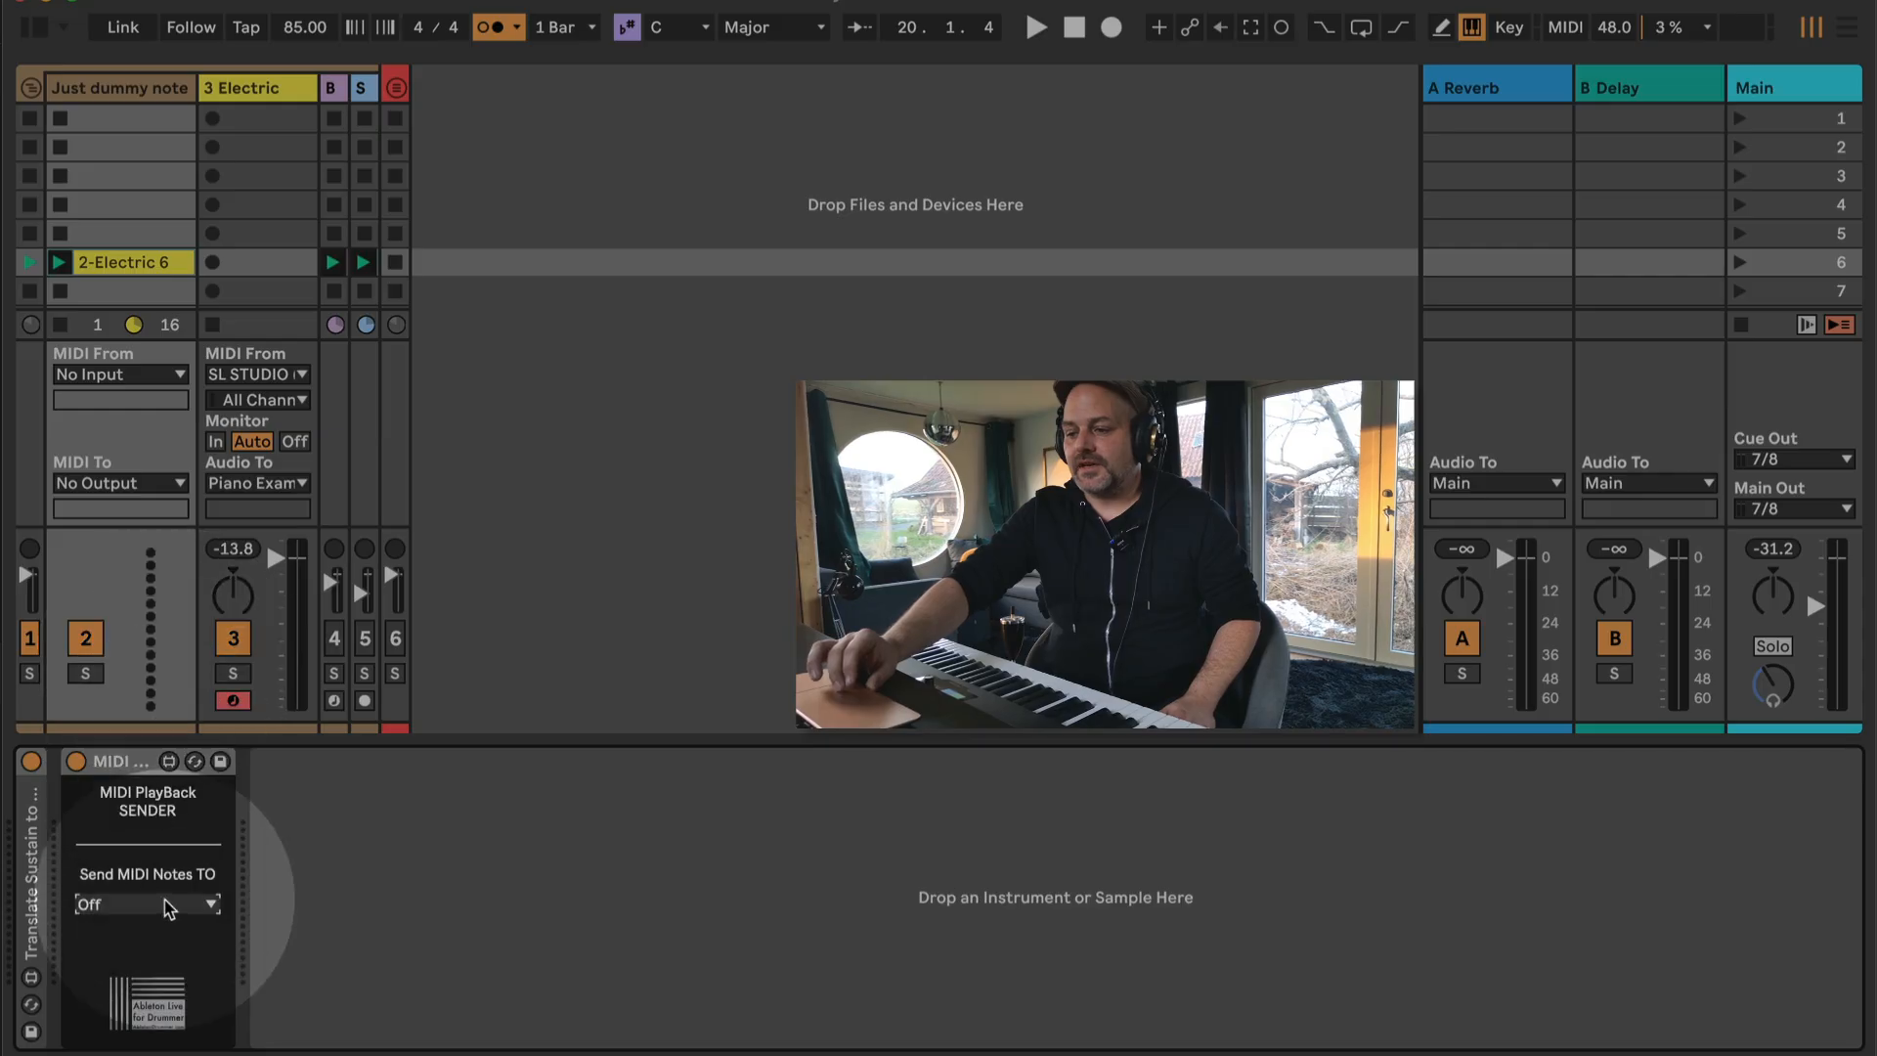
left_click(141, 904)
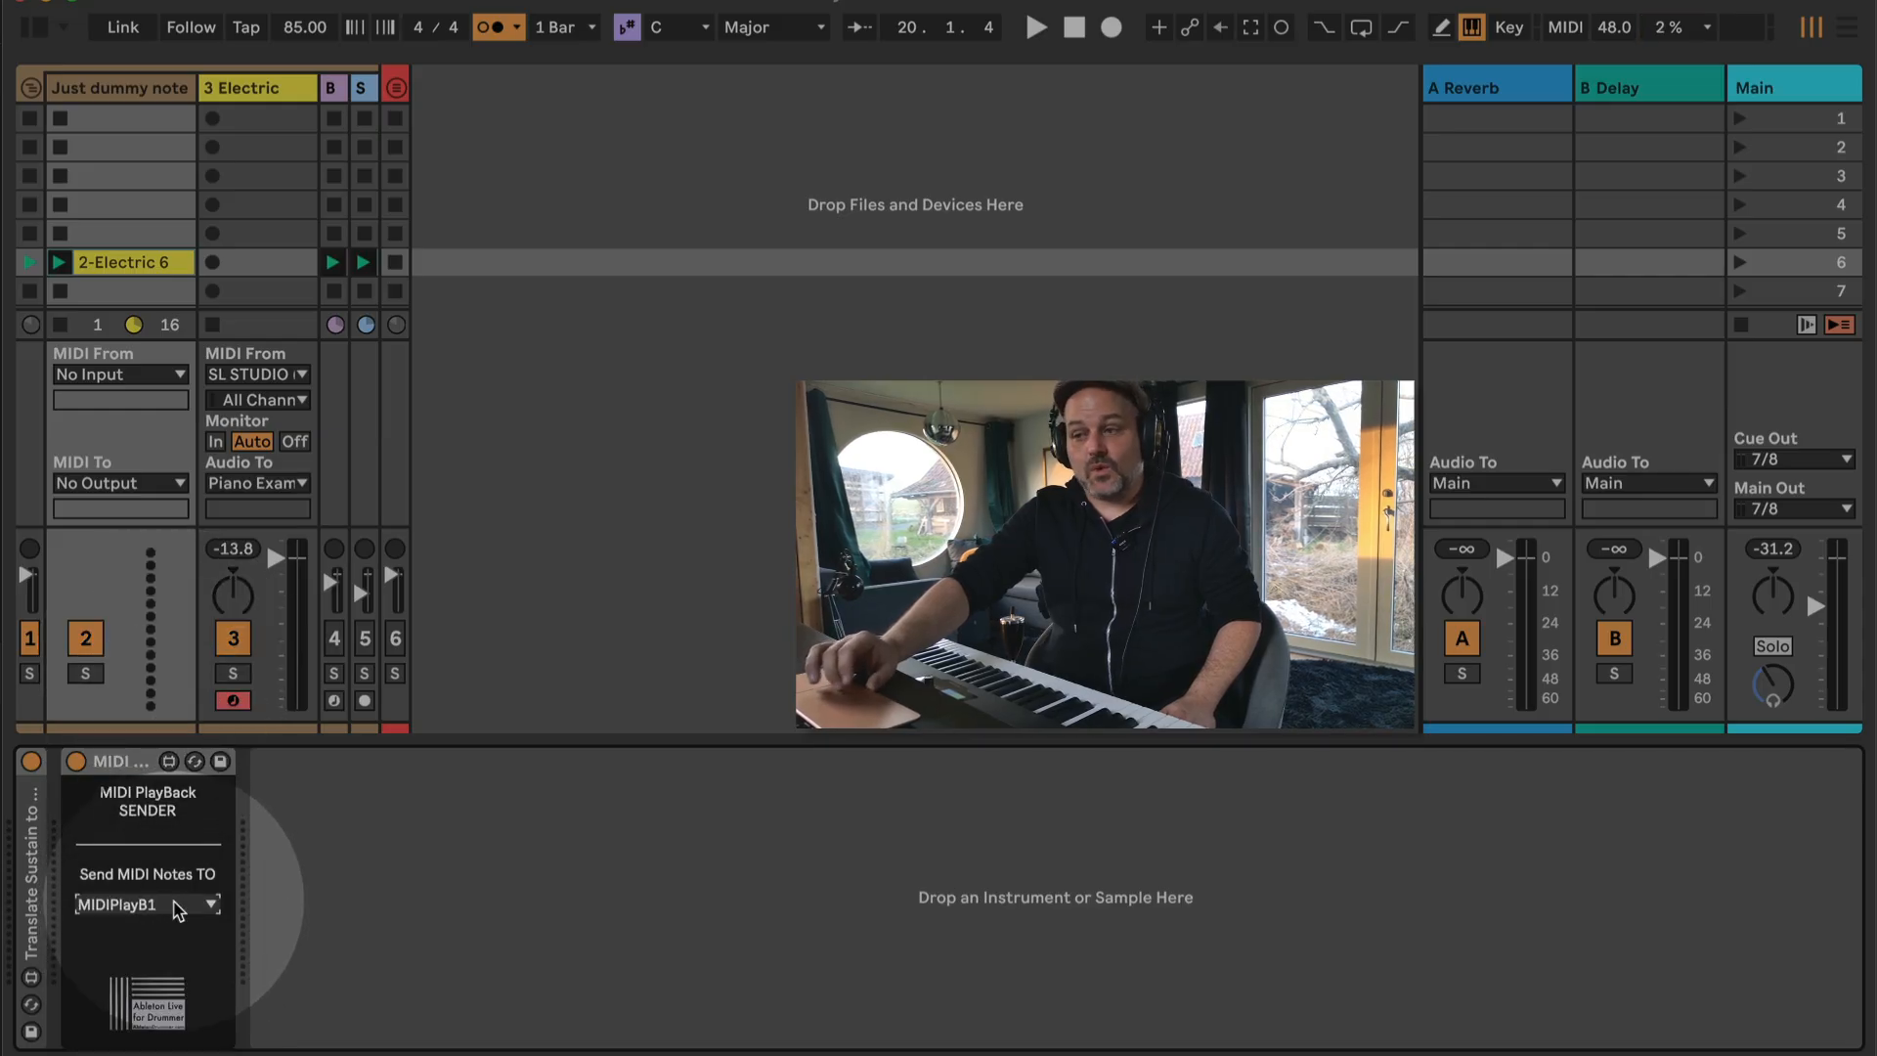
left_click(255, 87)
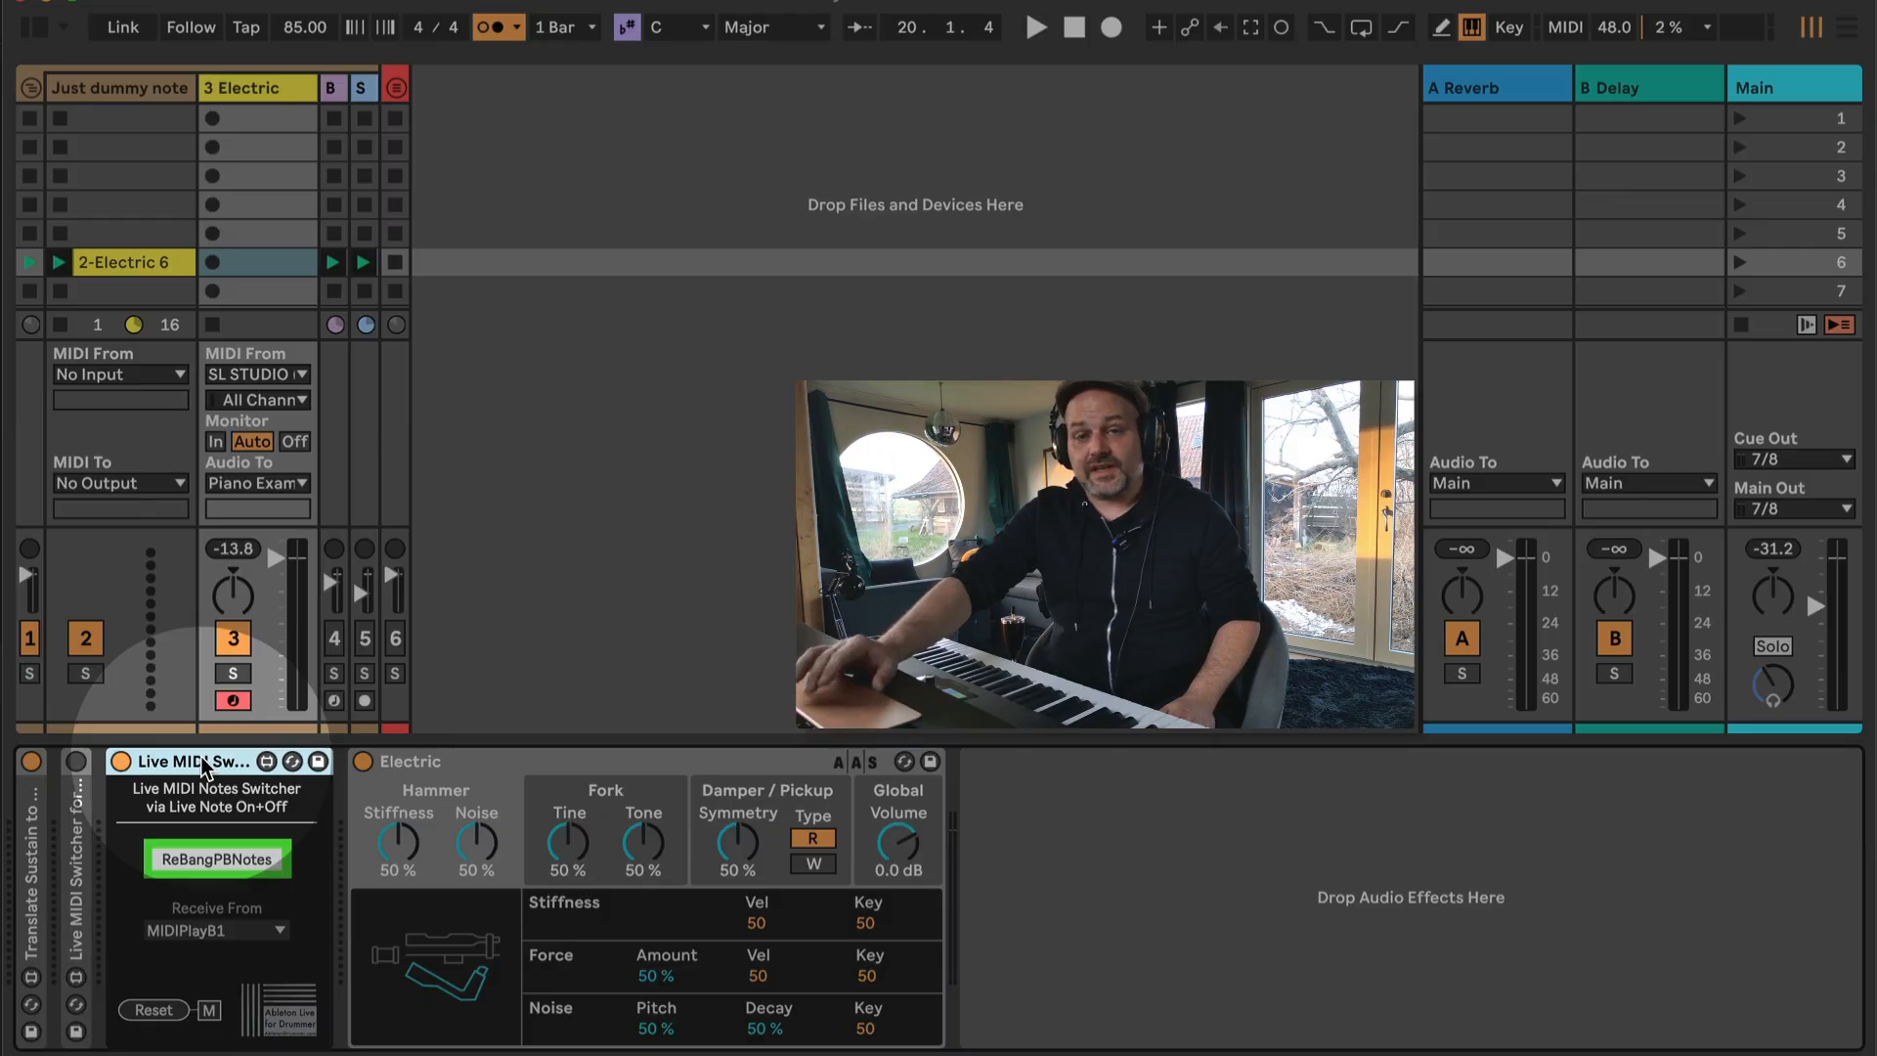
left_click(216, 930)
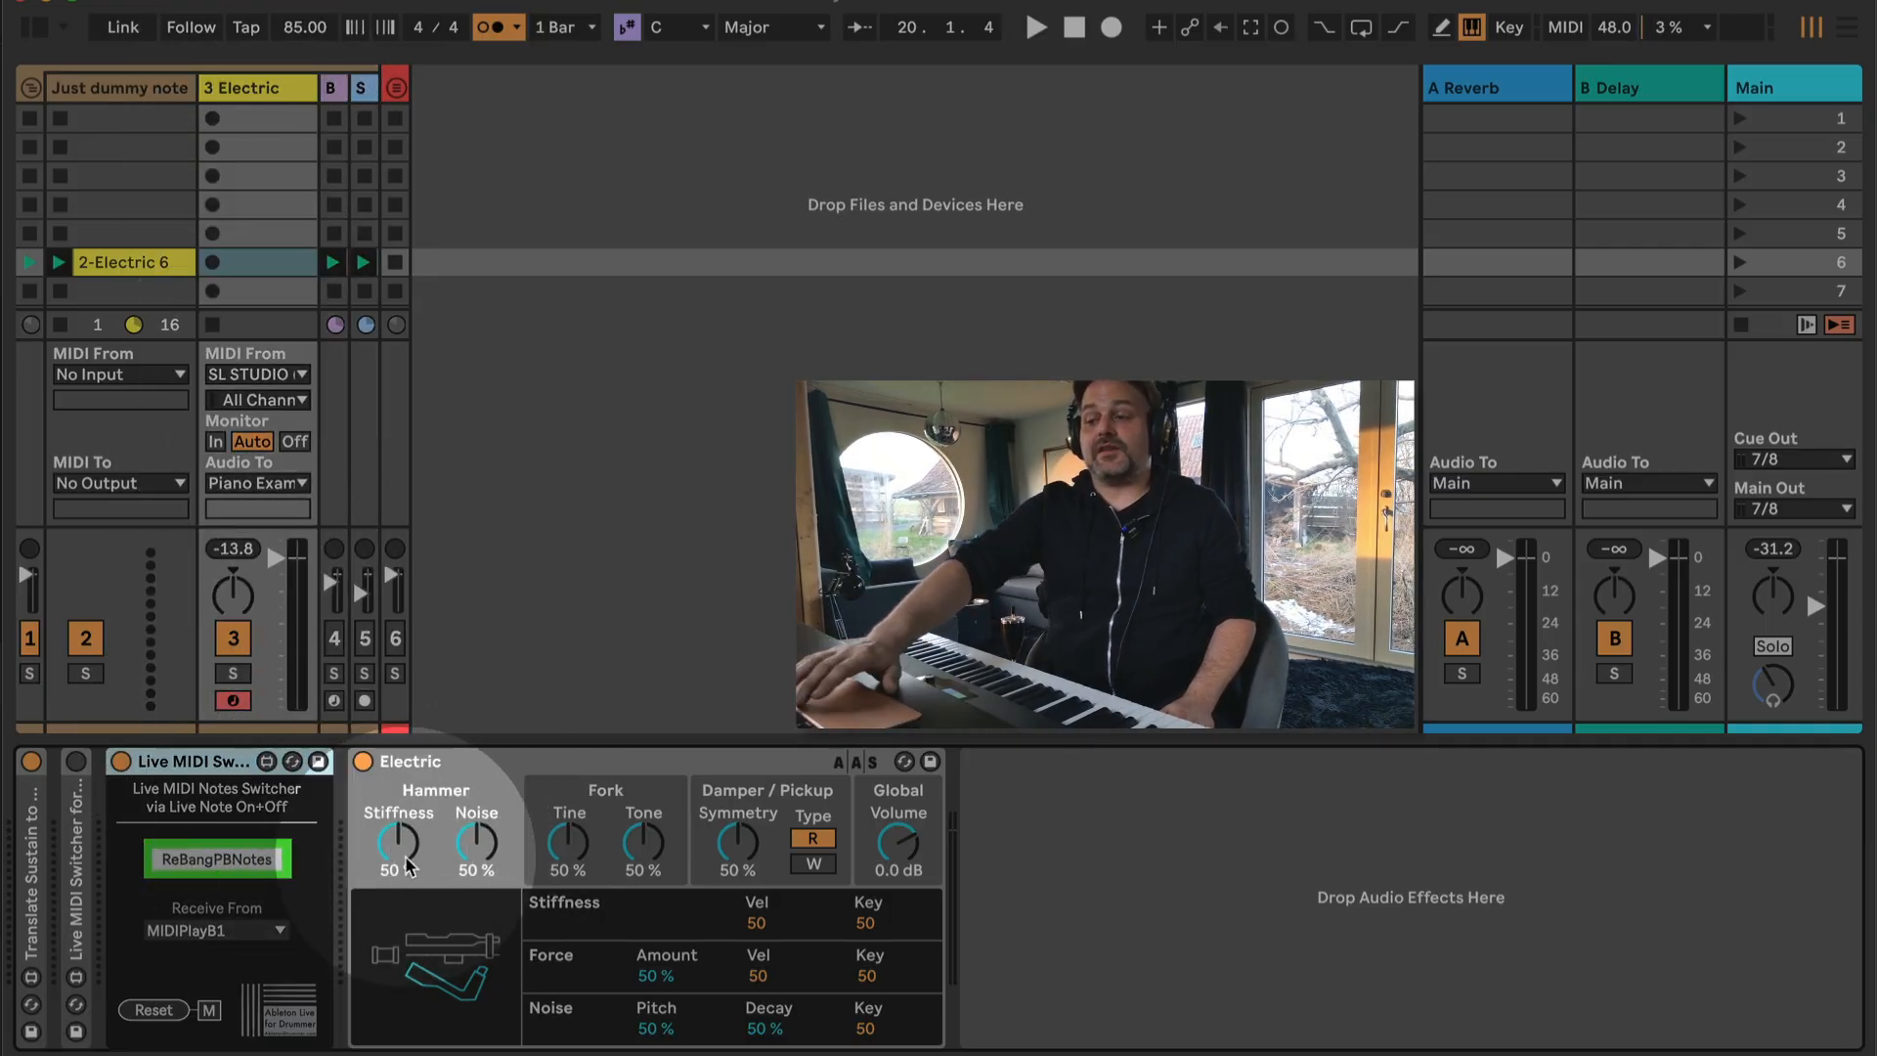
left_click(1033, 26)
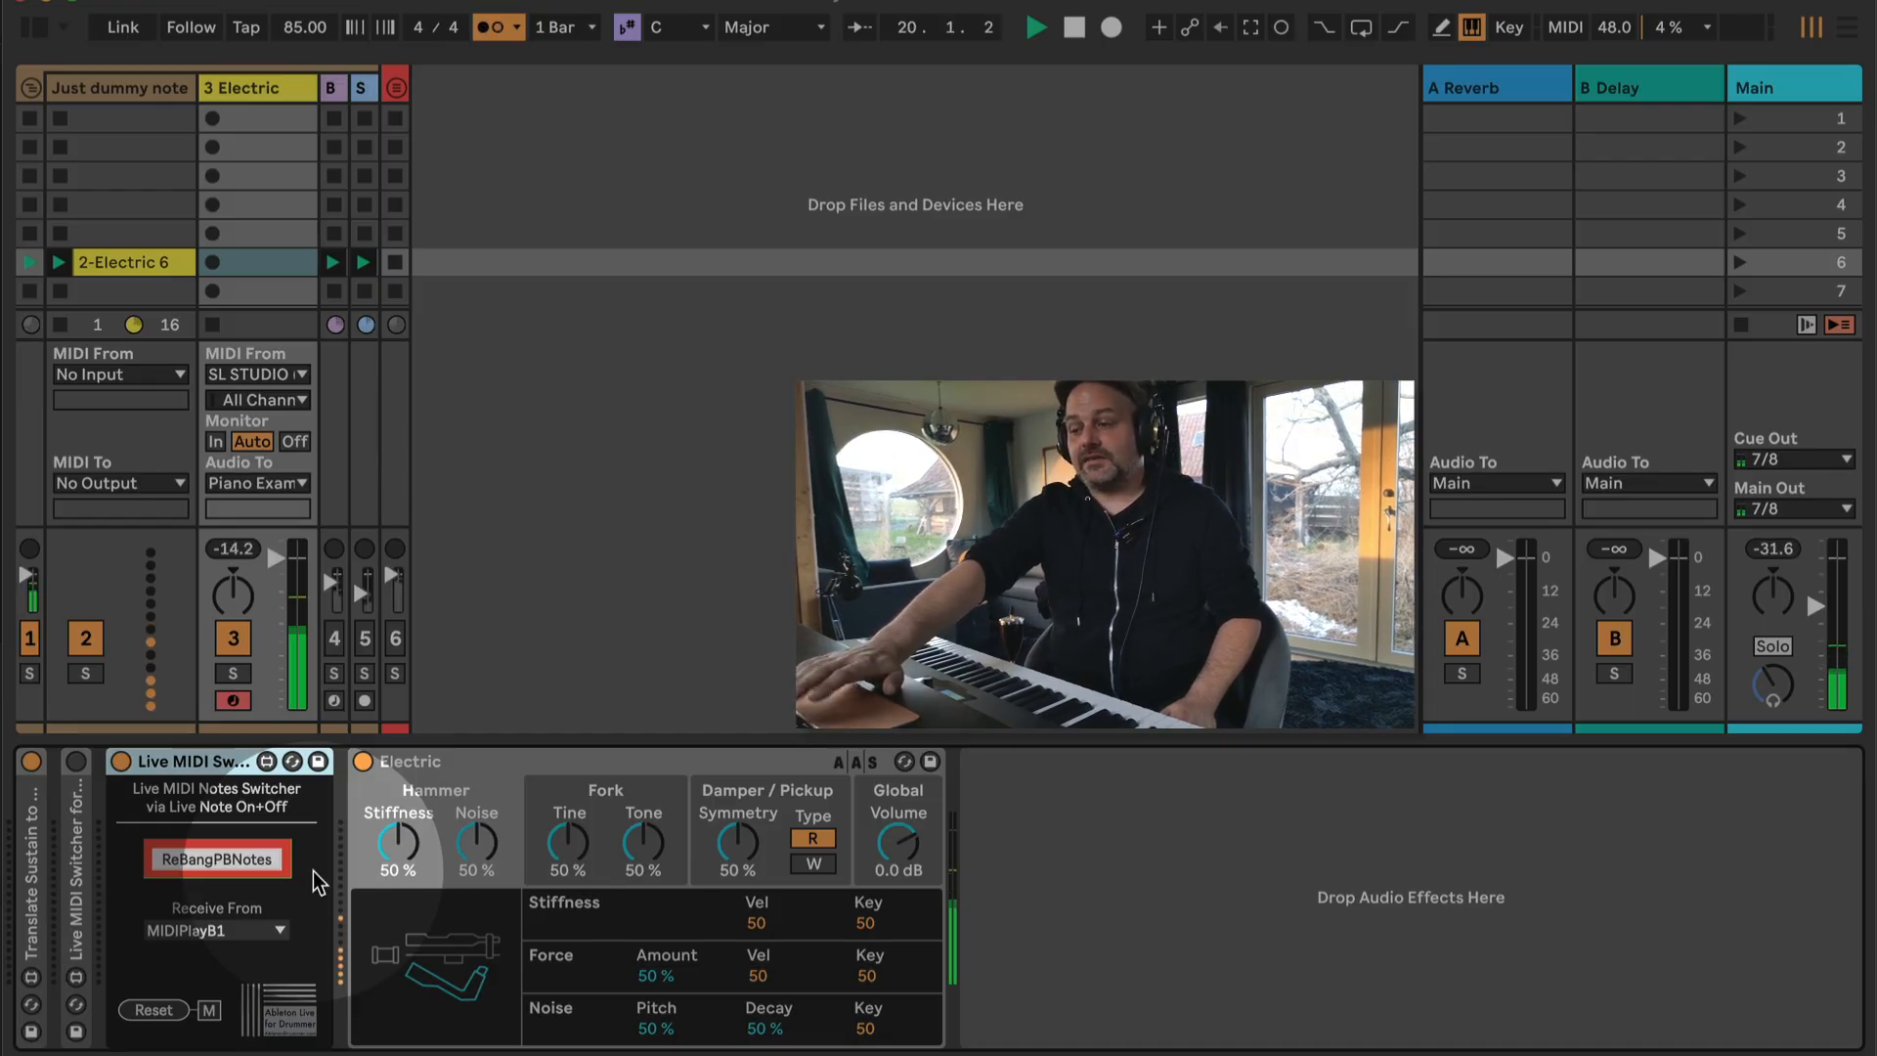
left_click(217, 860)
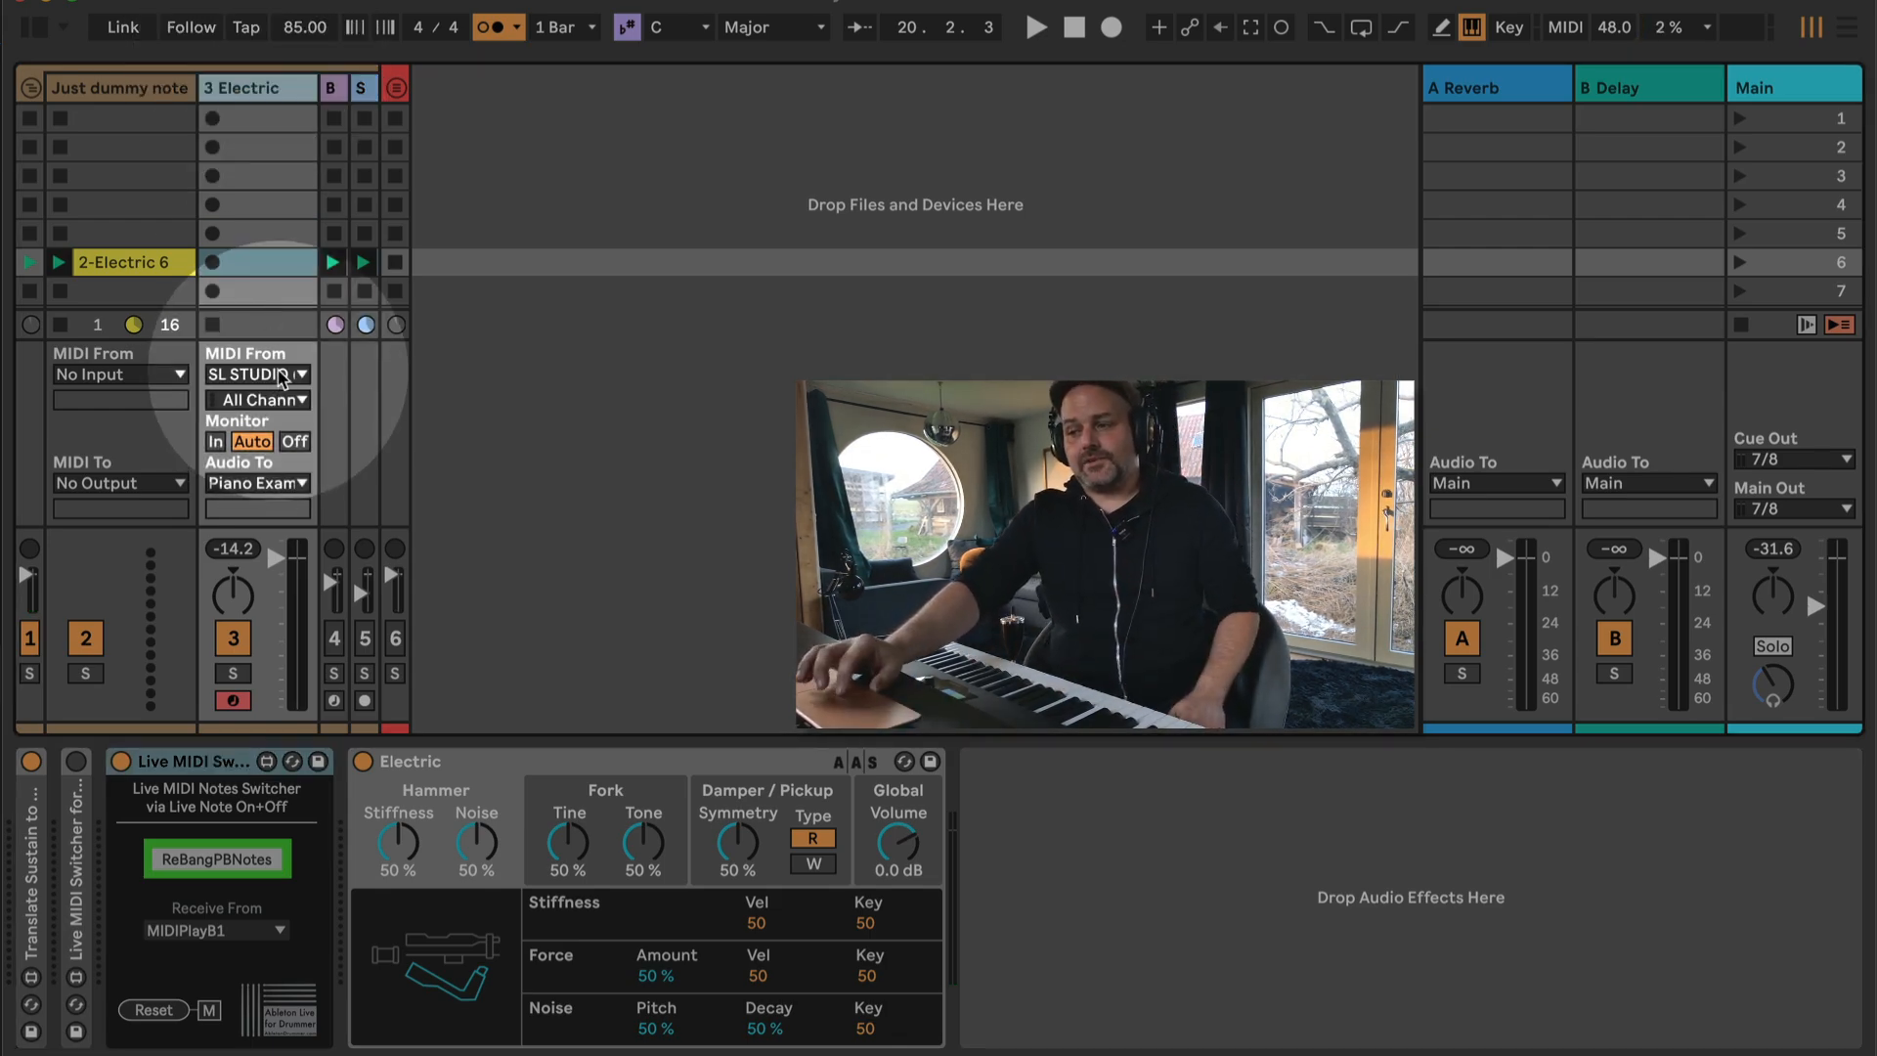
left_click(257, 374)
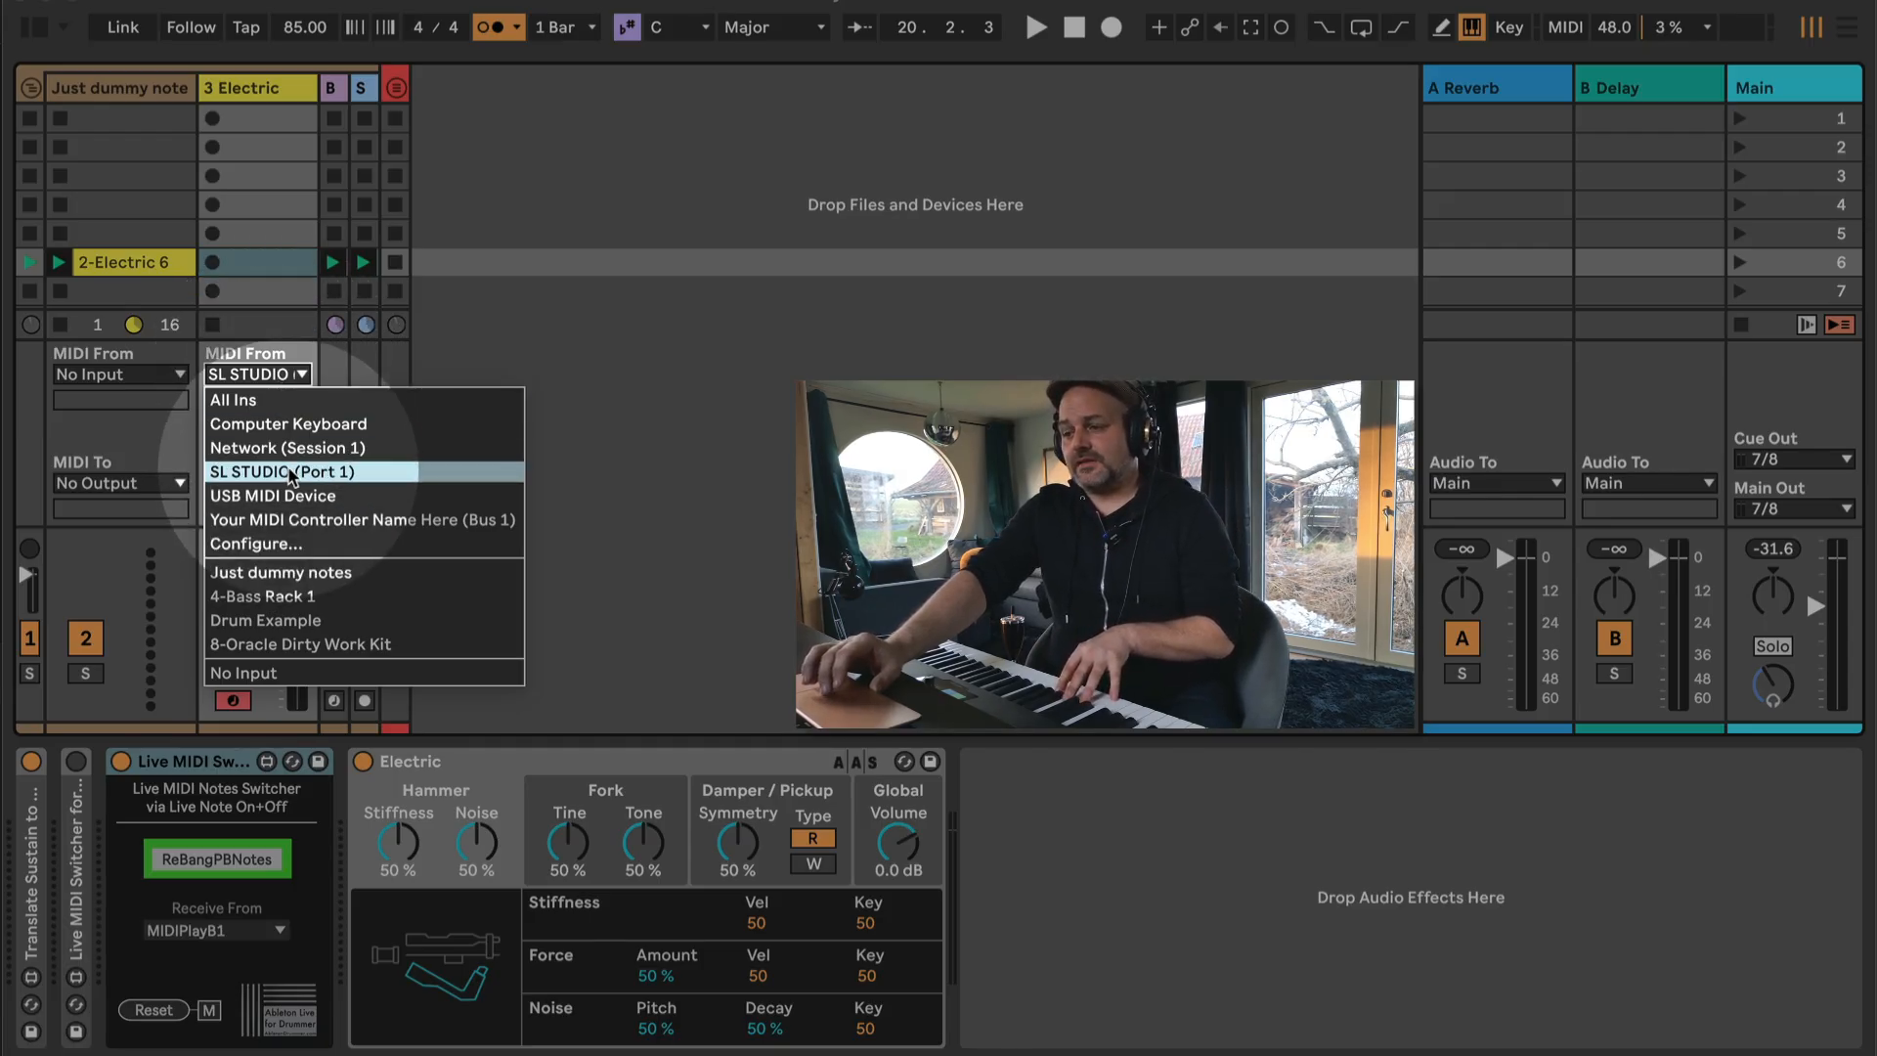
left_click(291, 471)
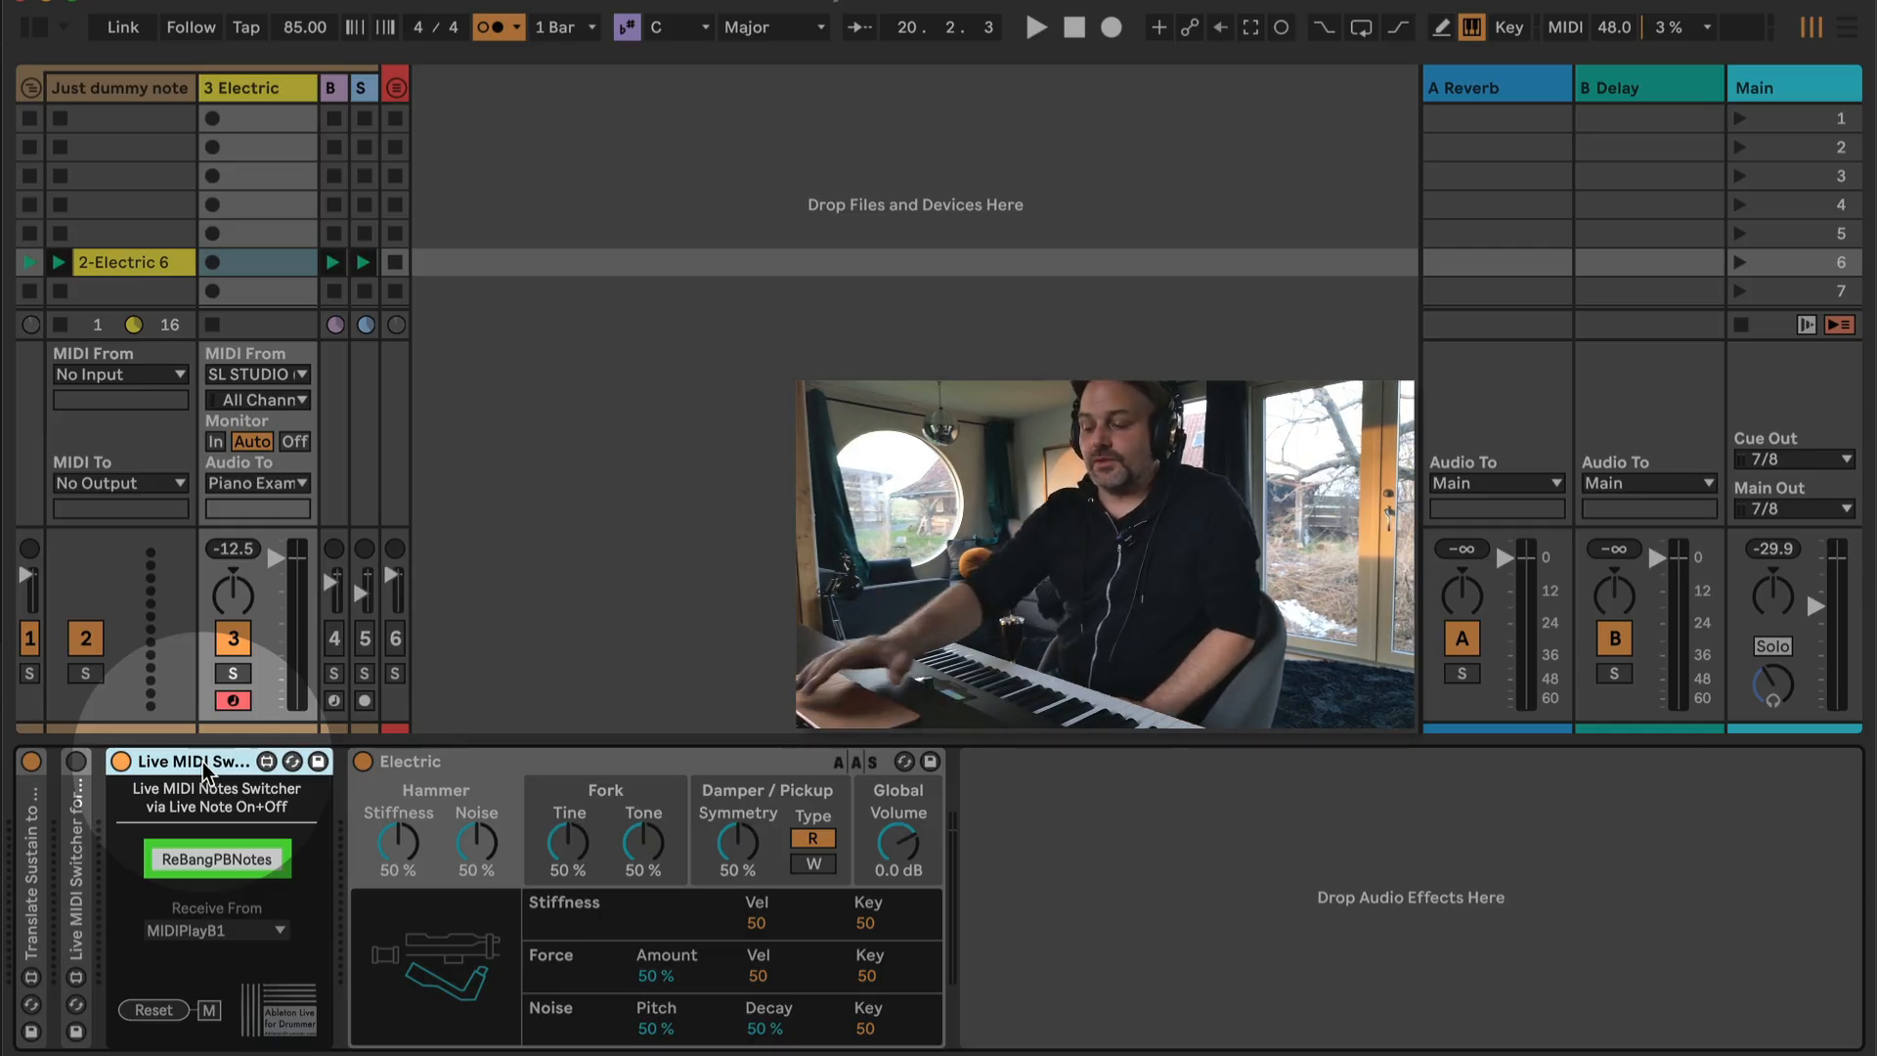
left_click(1035, 26)
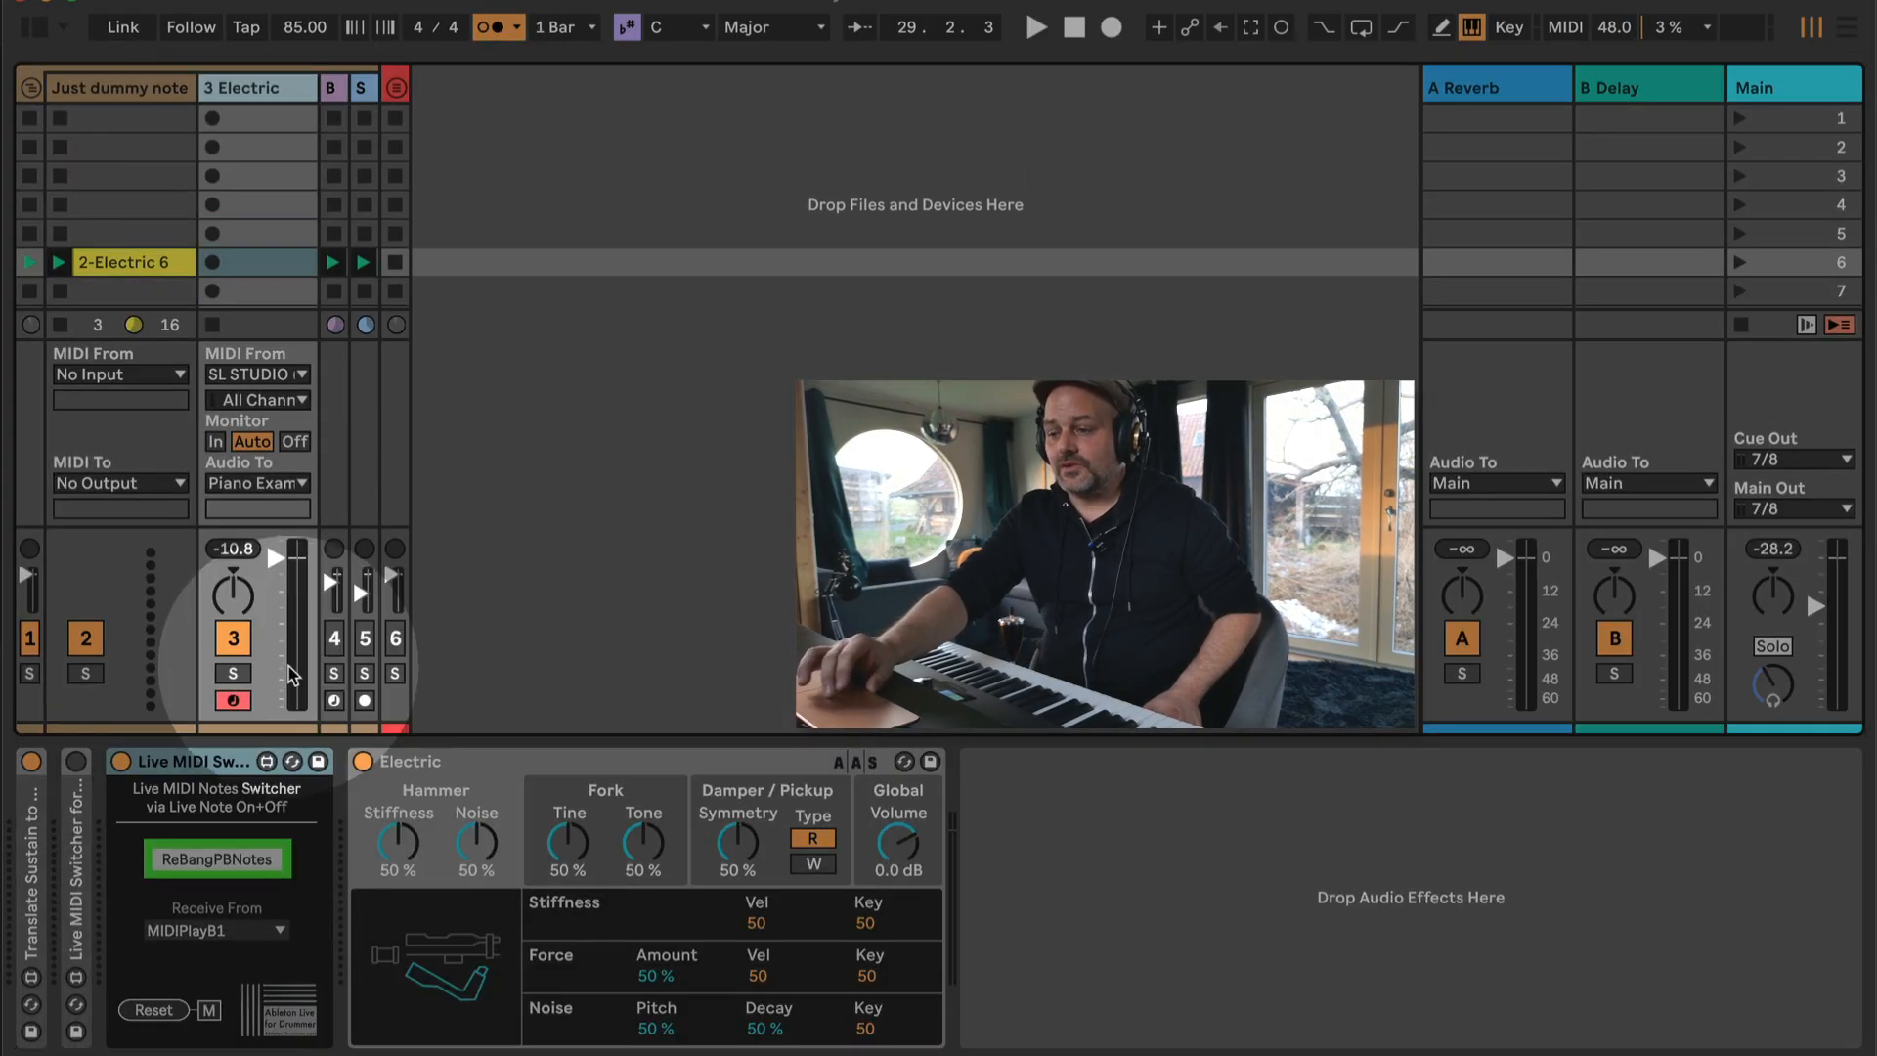
Retrigger the playback notes on the Live MIDI Notes Switcher during playback, then fold it.
left_click(217, 859)
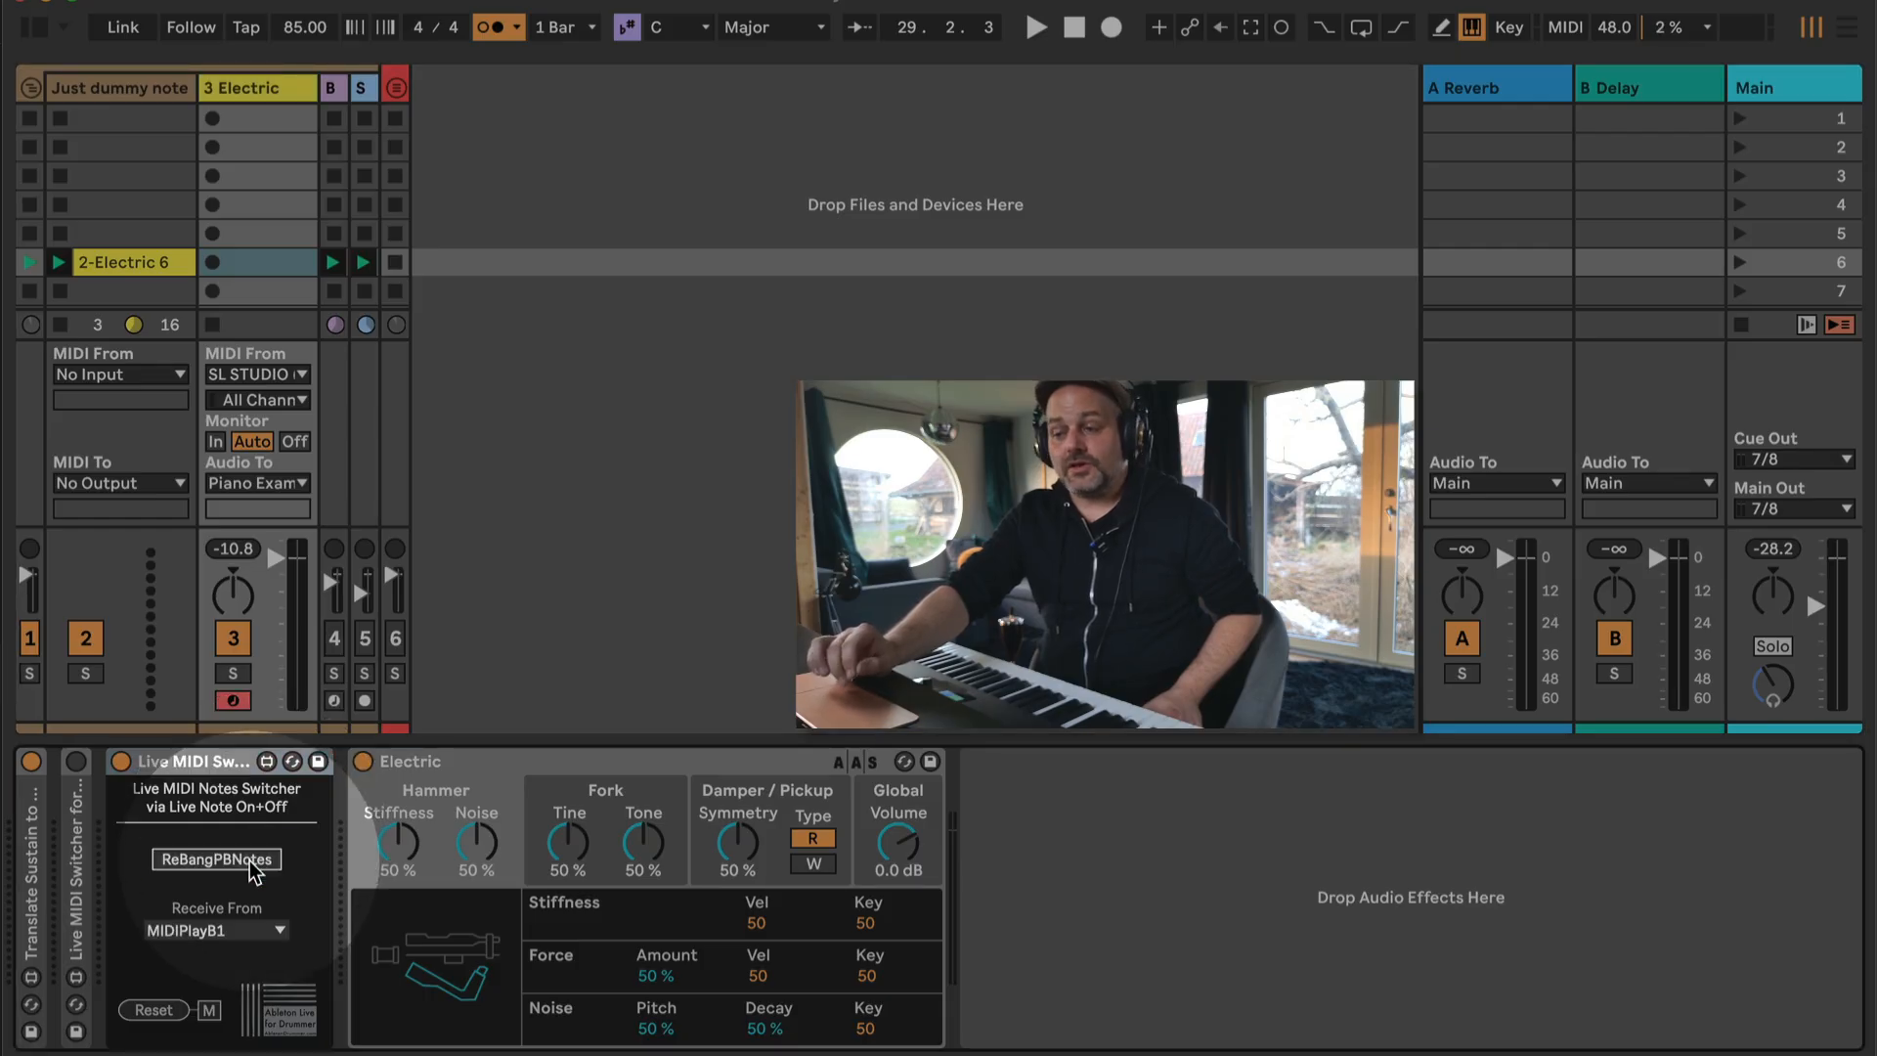
left_click(217, 860)
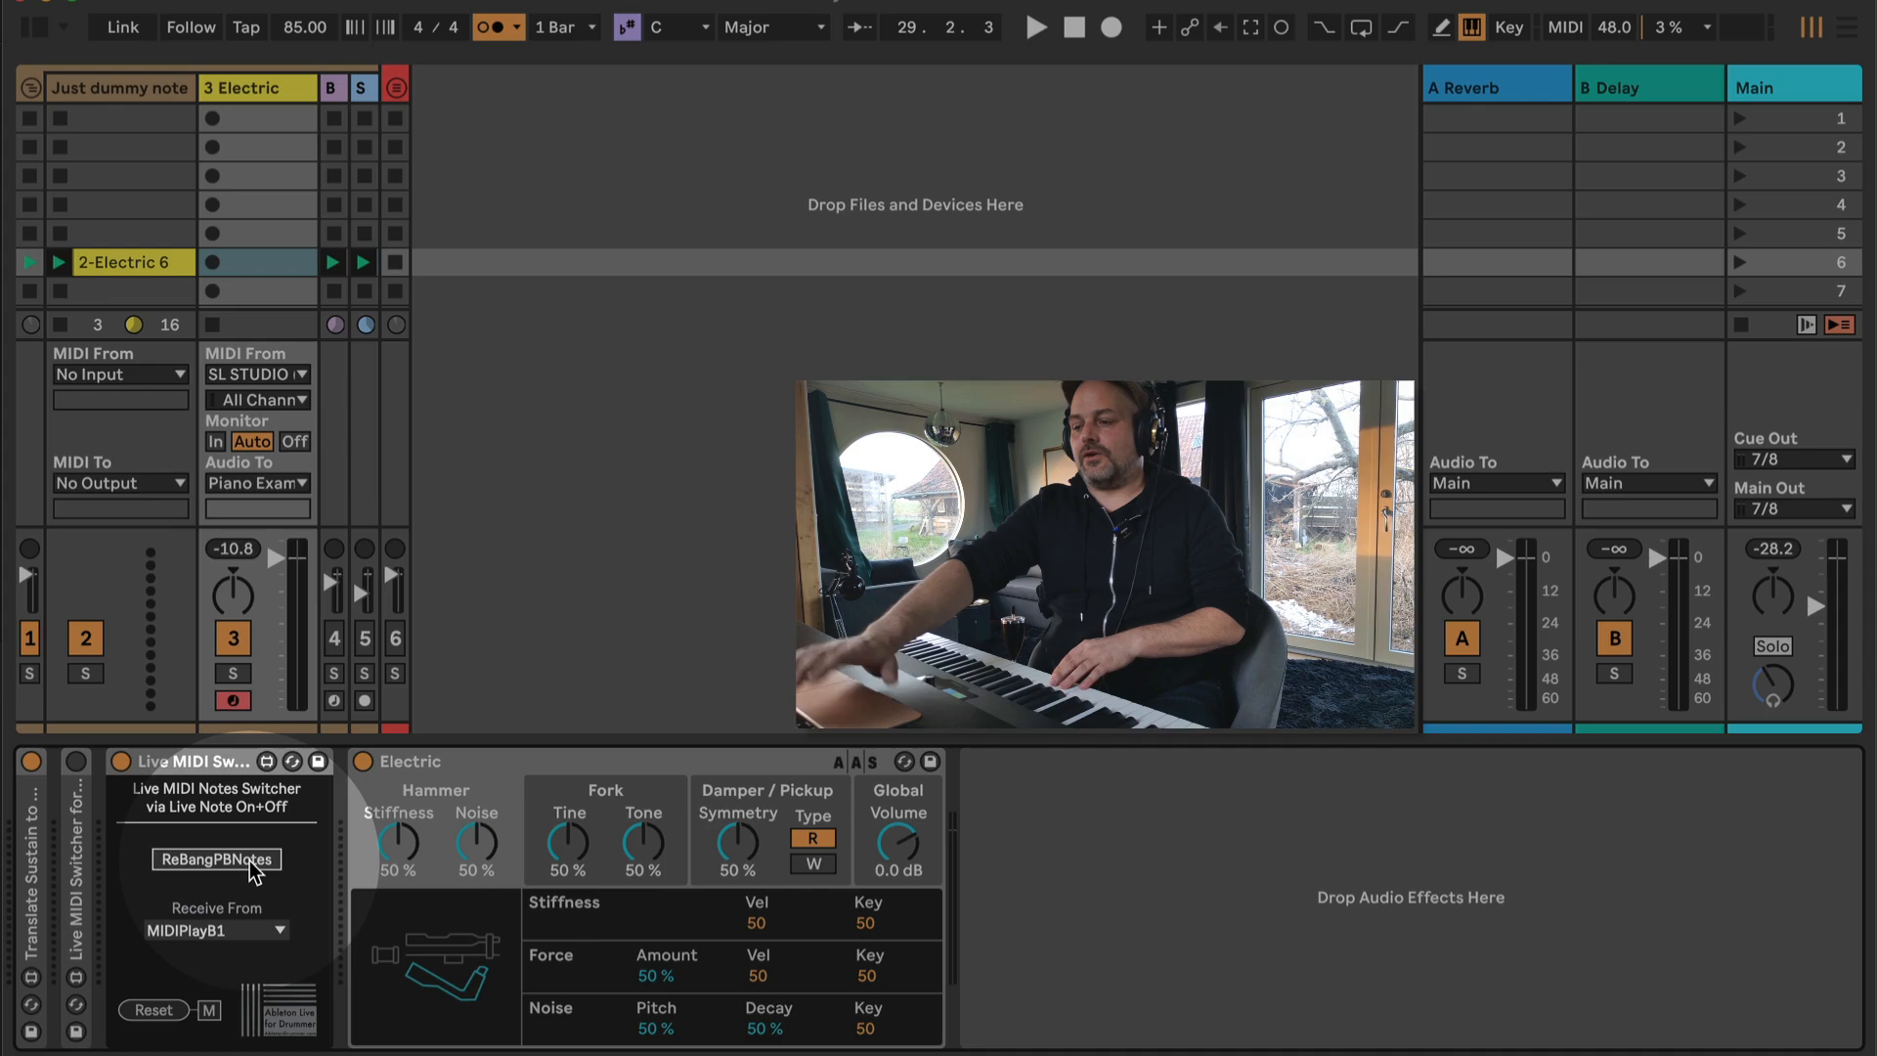
left_click(1035, 26)
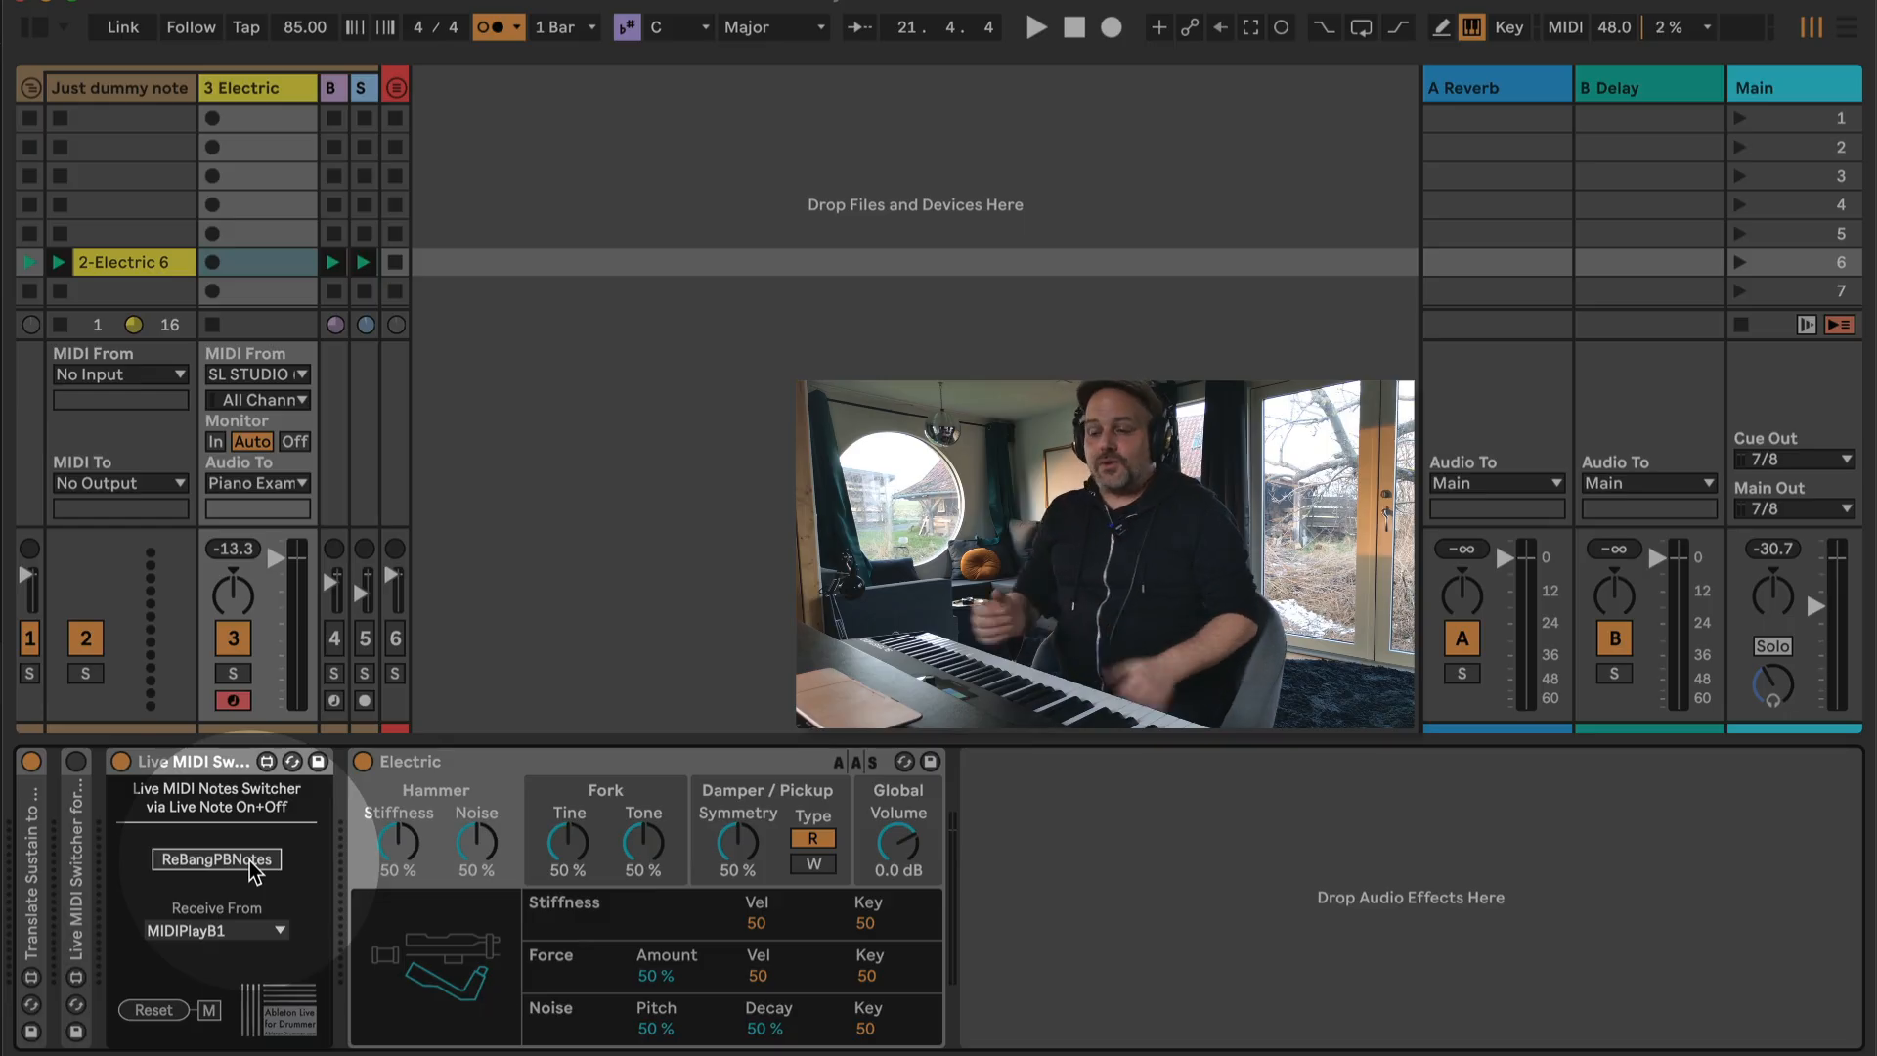
left_click(216, 860)
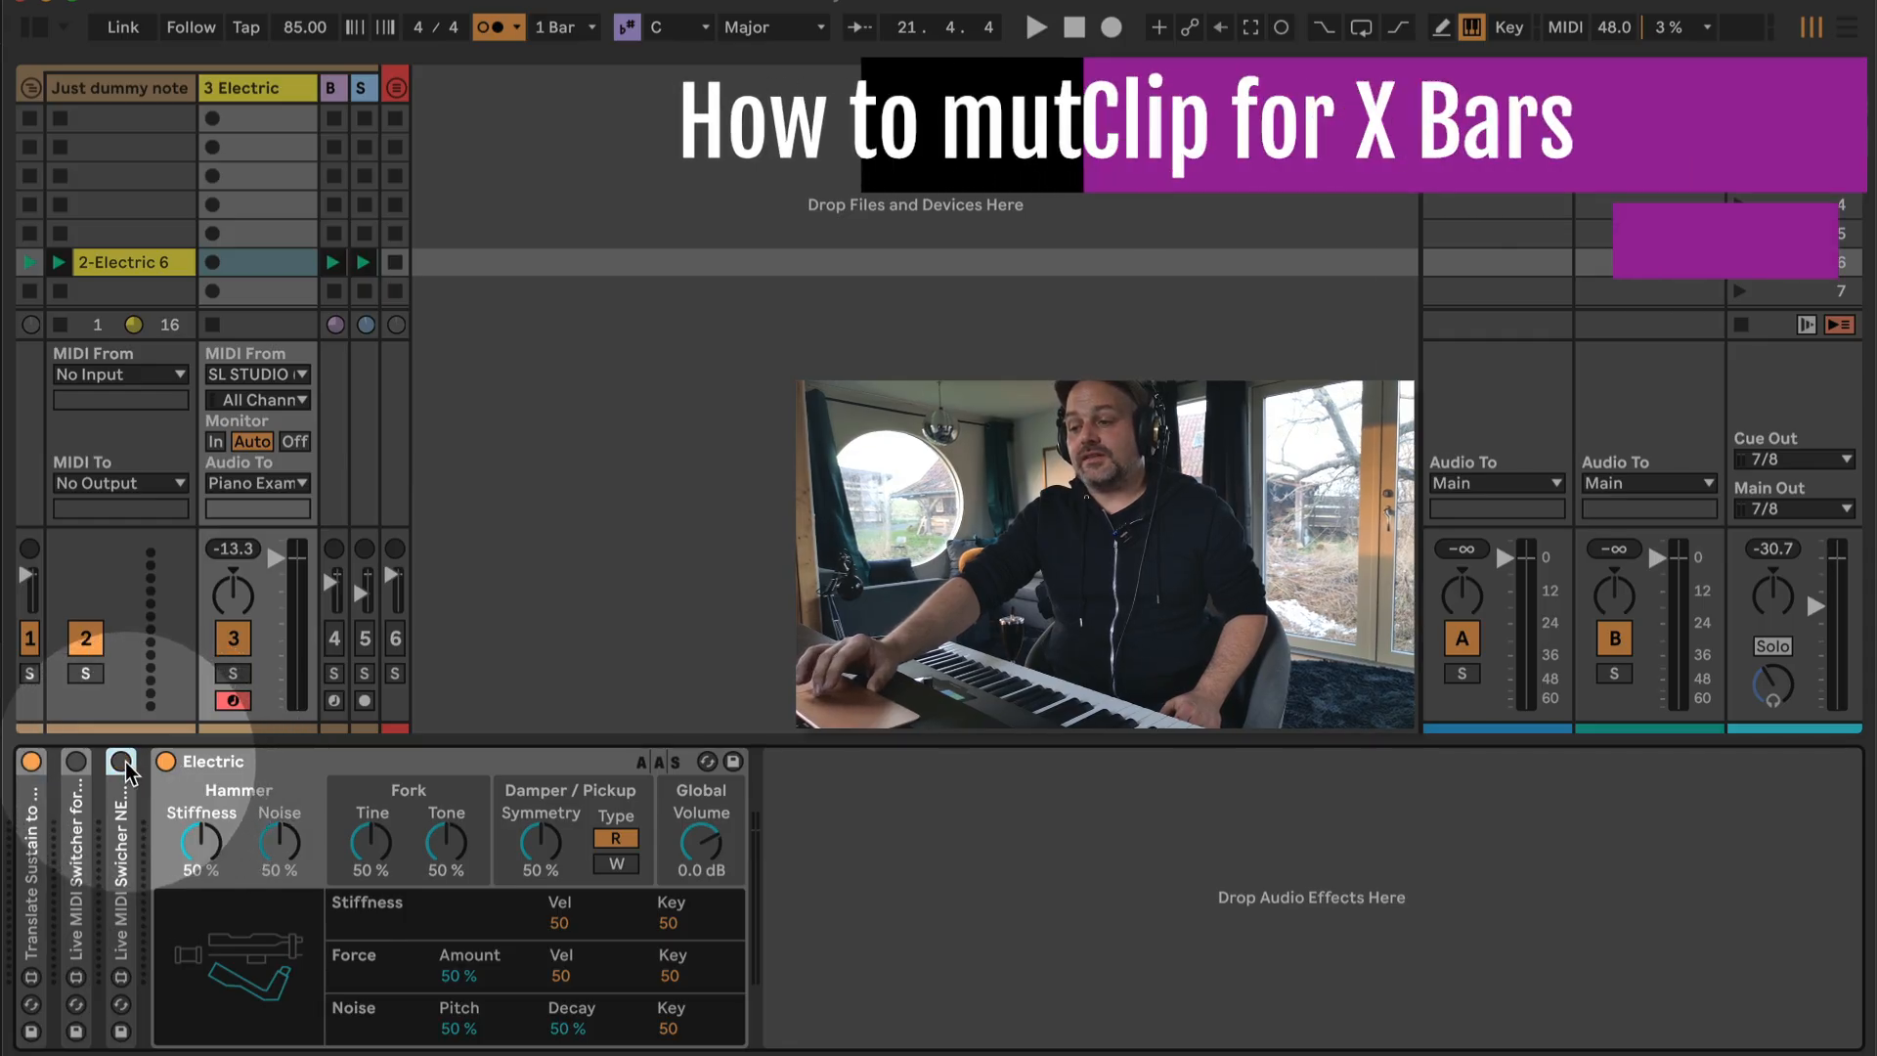
Unfold the Notes Switcher for X Bars and run playback with its 4-bar mute.
left_click(118, 760)
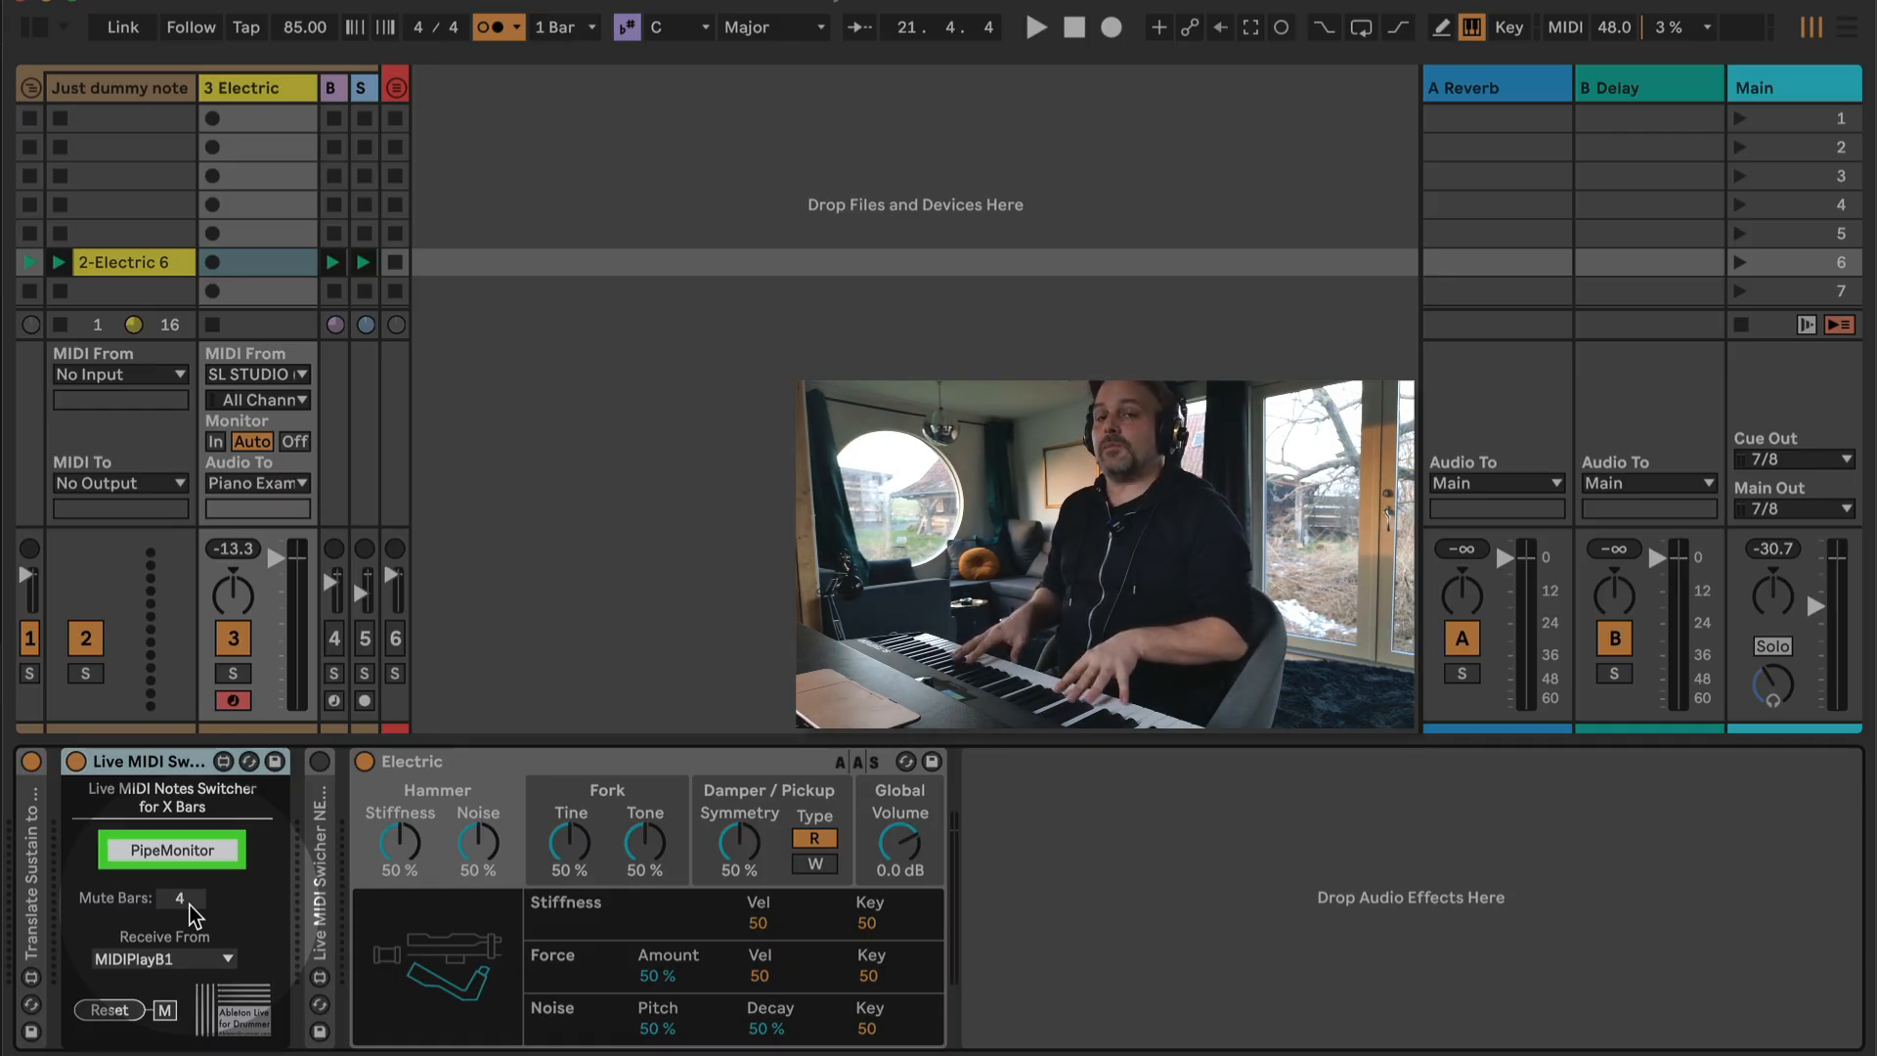
left_click(1034, 27)
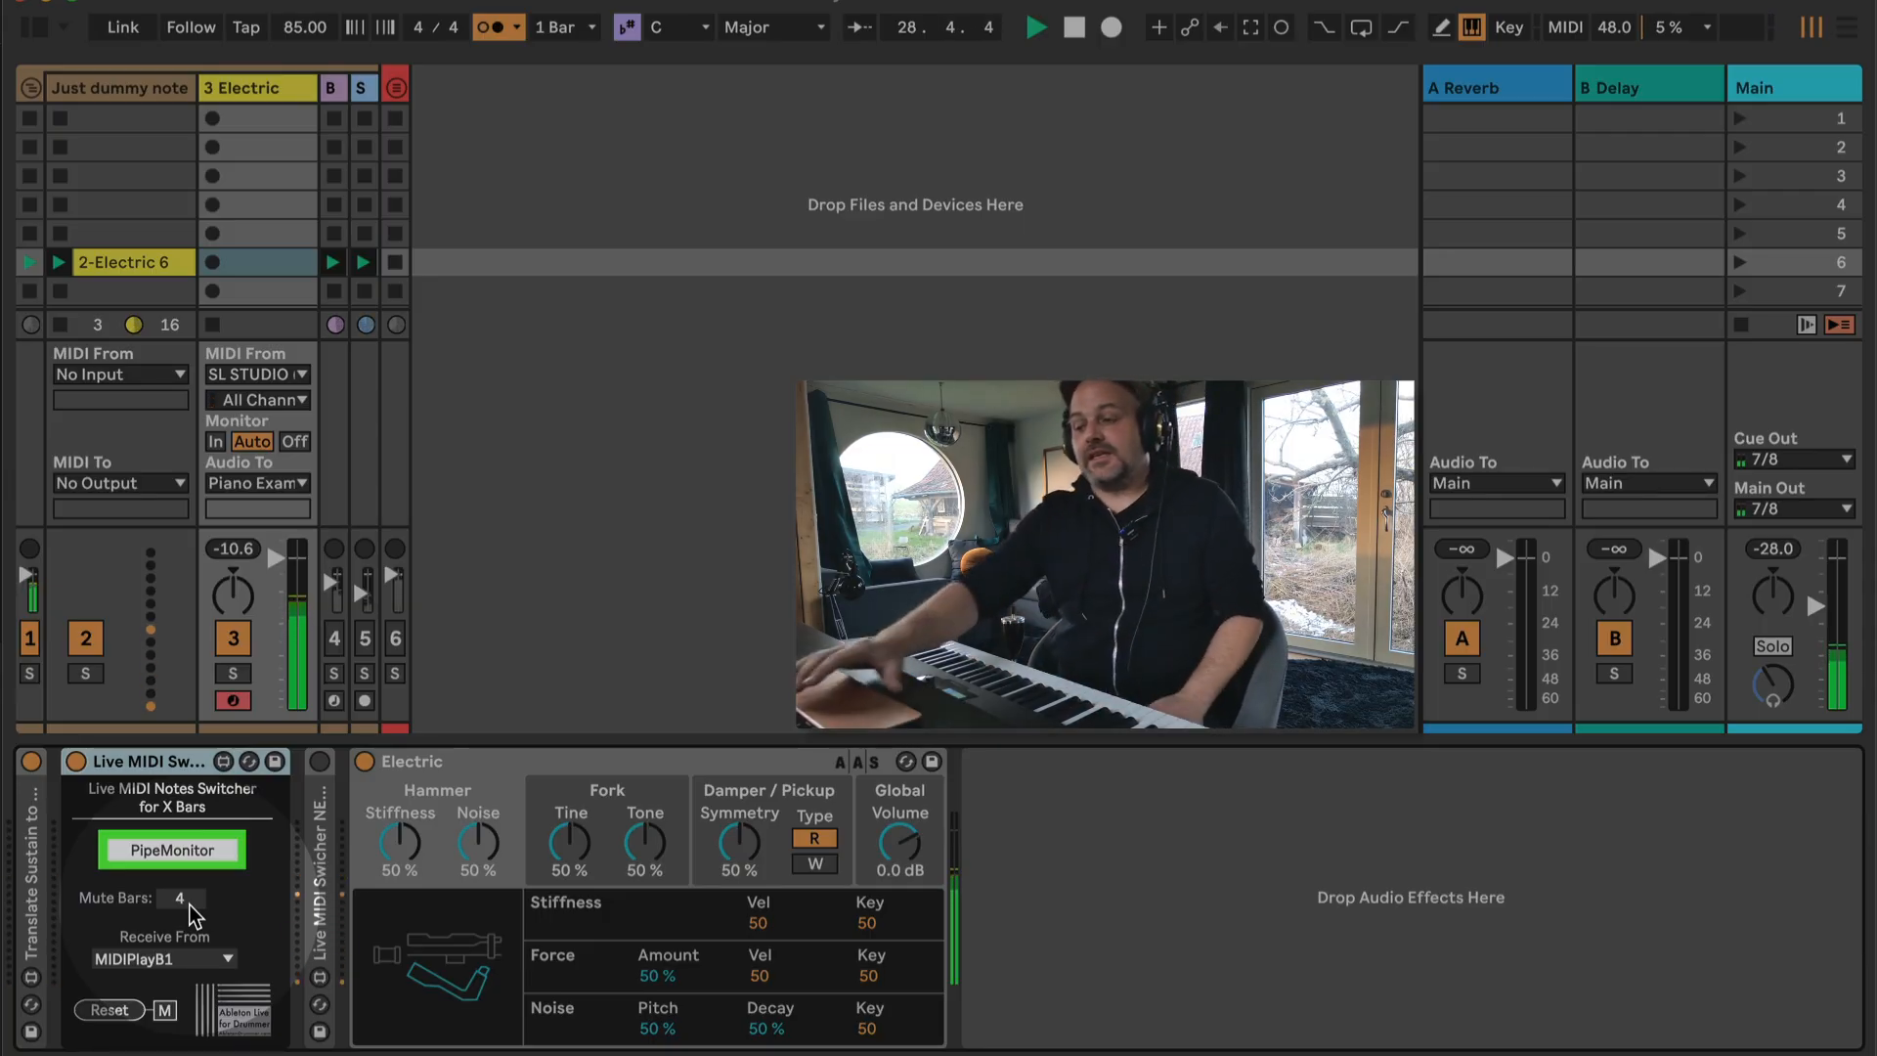
left_click(1071, 27)
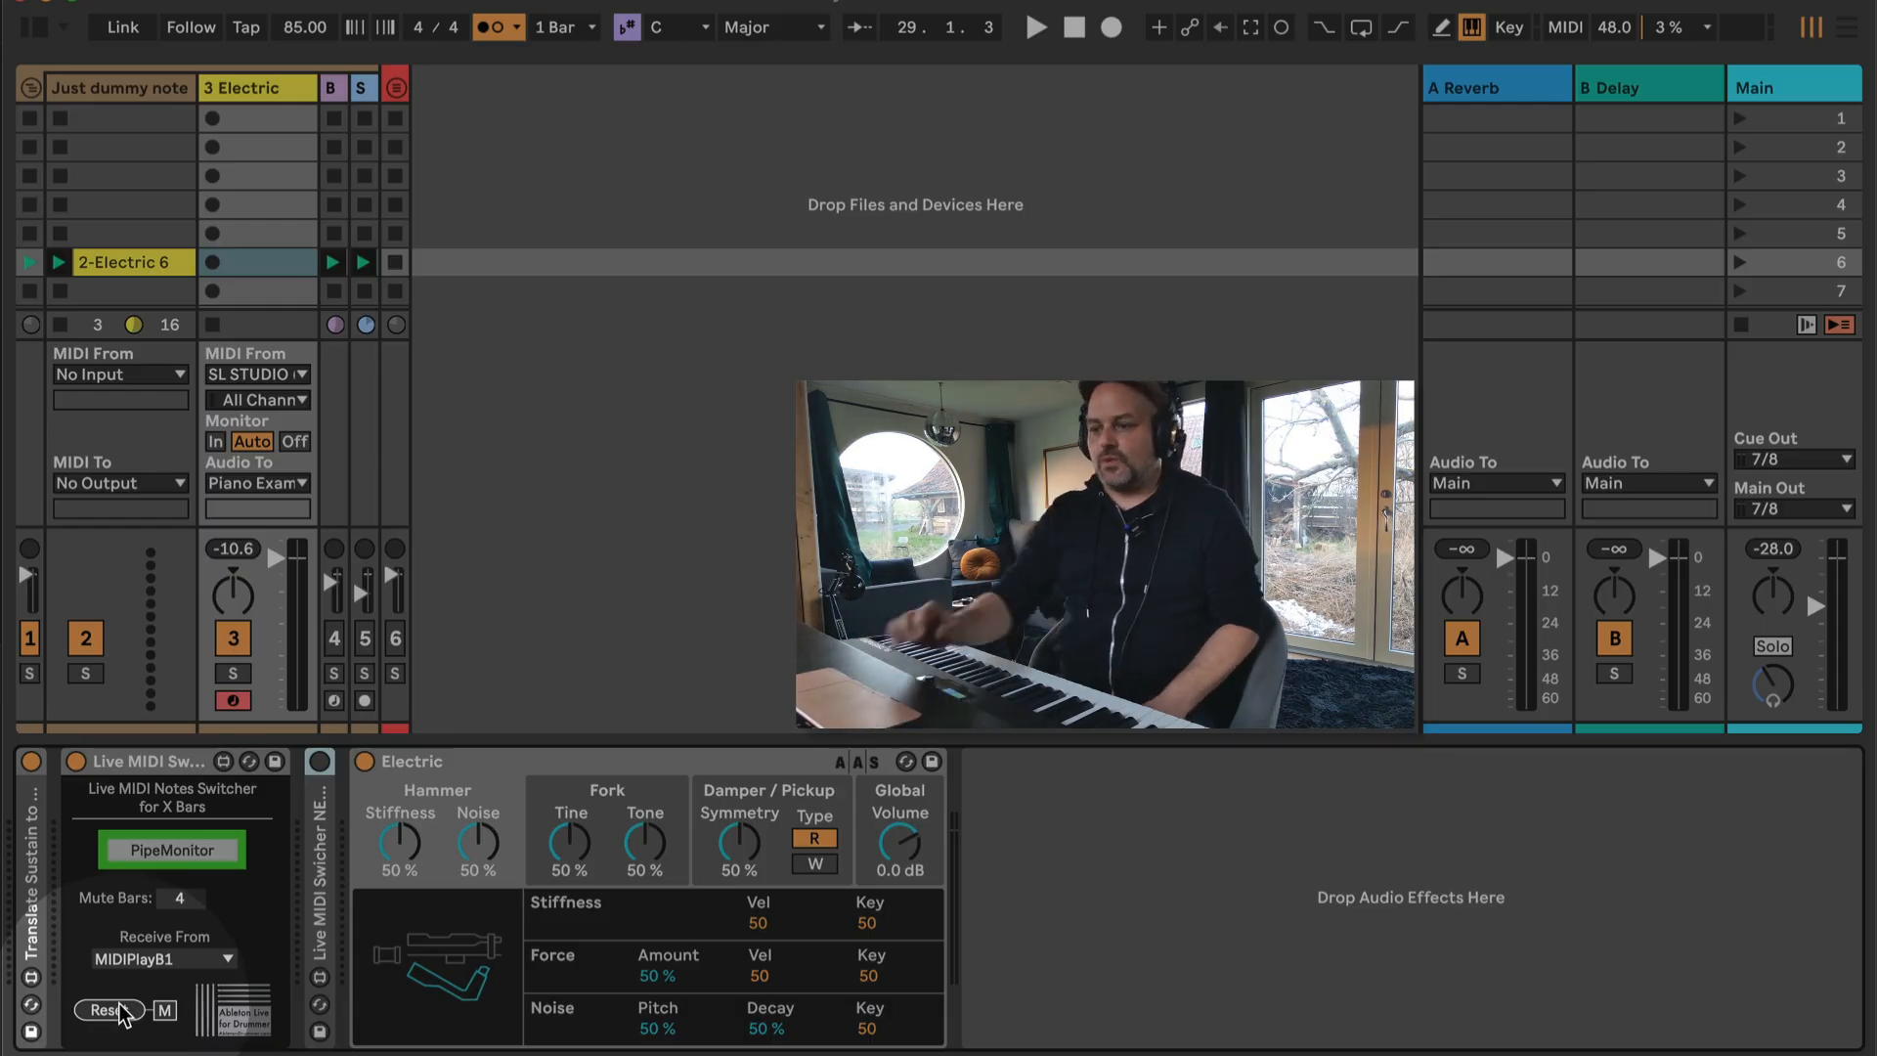
Reset the bar-count switcher device.
left_click(1035, 27)
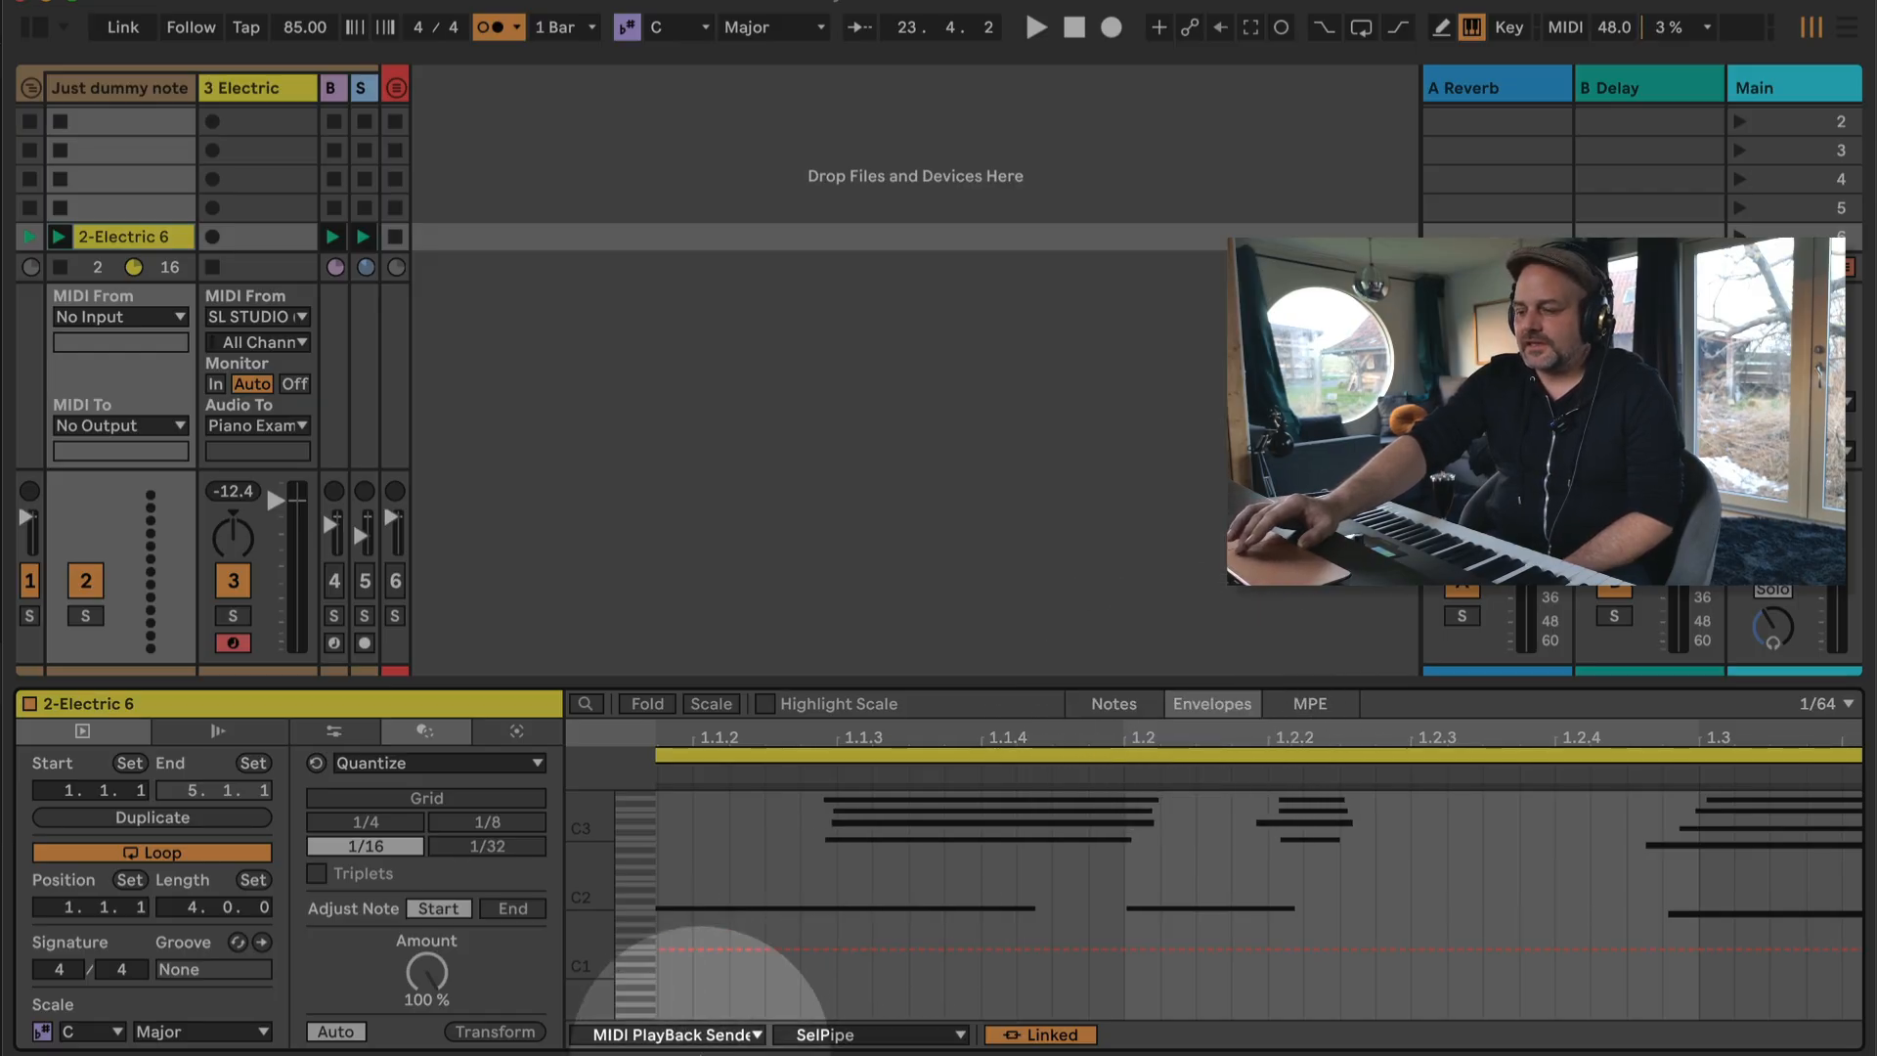
Show the clip's MIDI Ctrl envelope for controller 64: Sustain Pedal.
left_click(667, 1034)
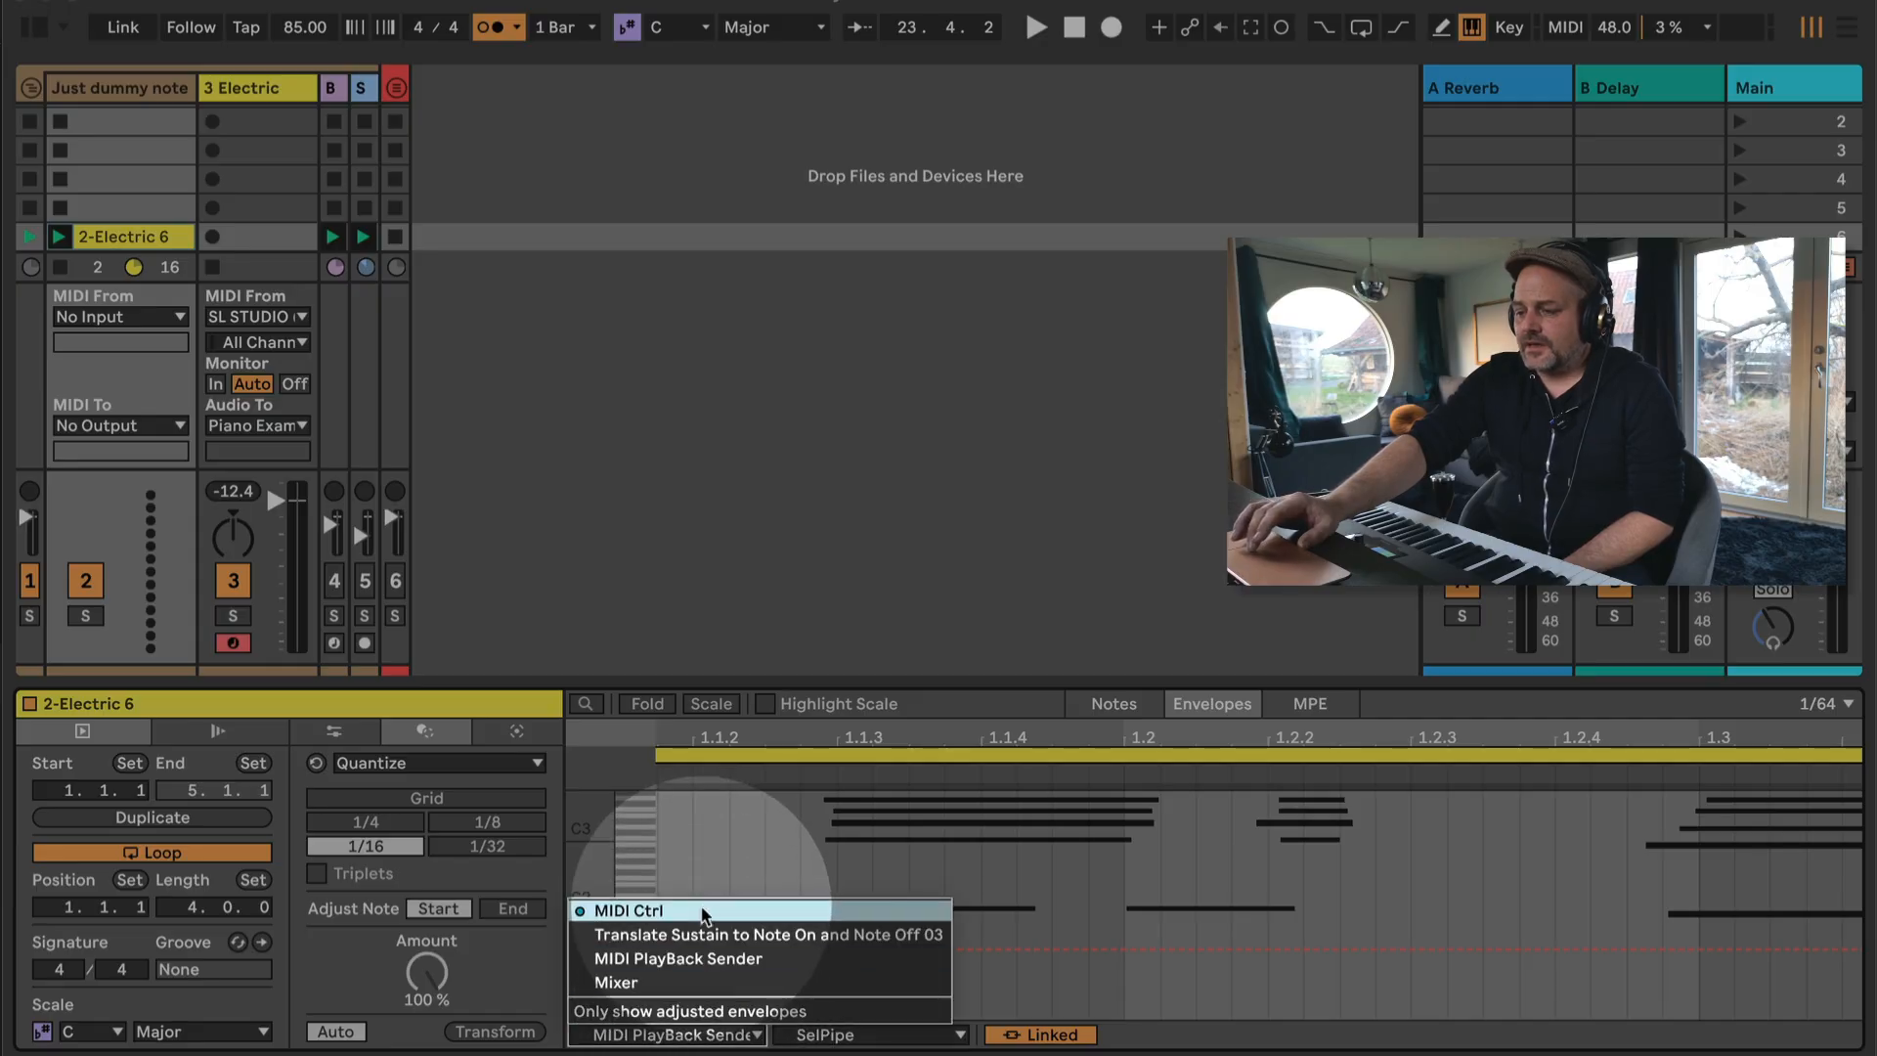
left_click(625, 910)
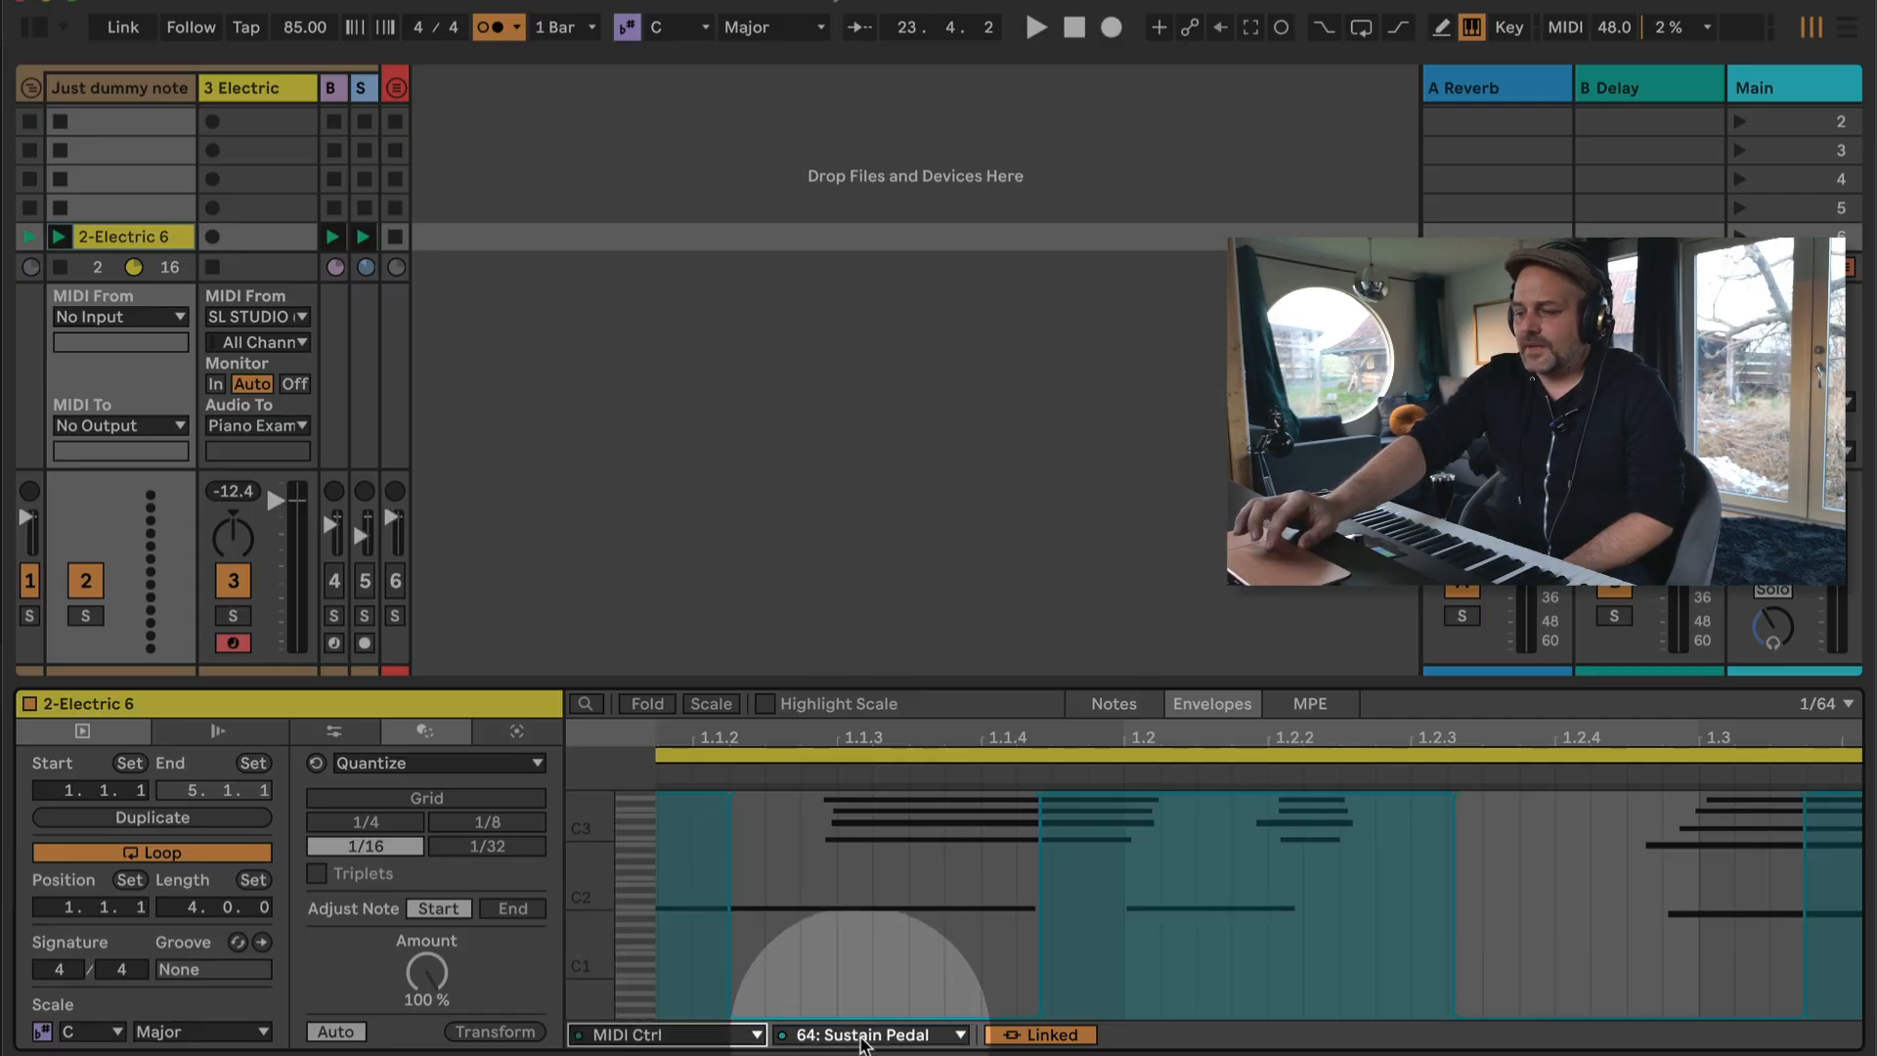
left_click(871, 1035)
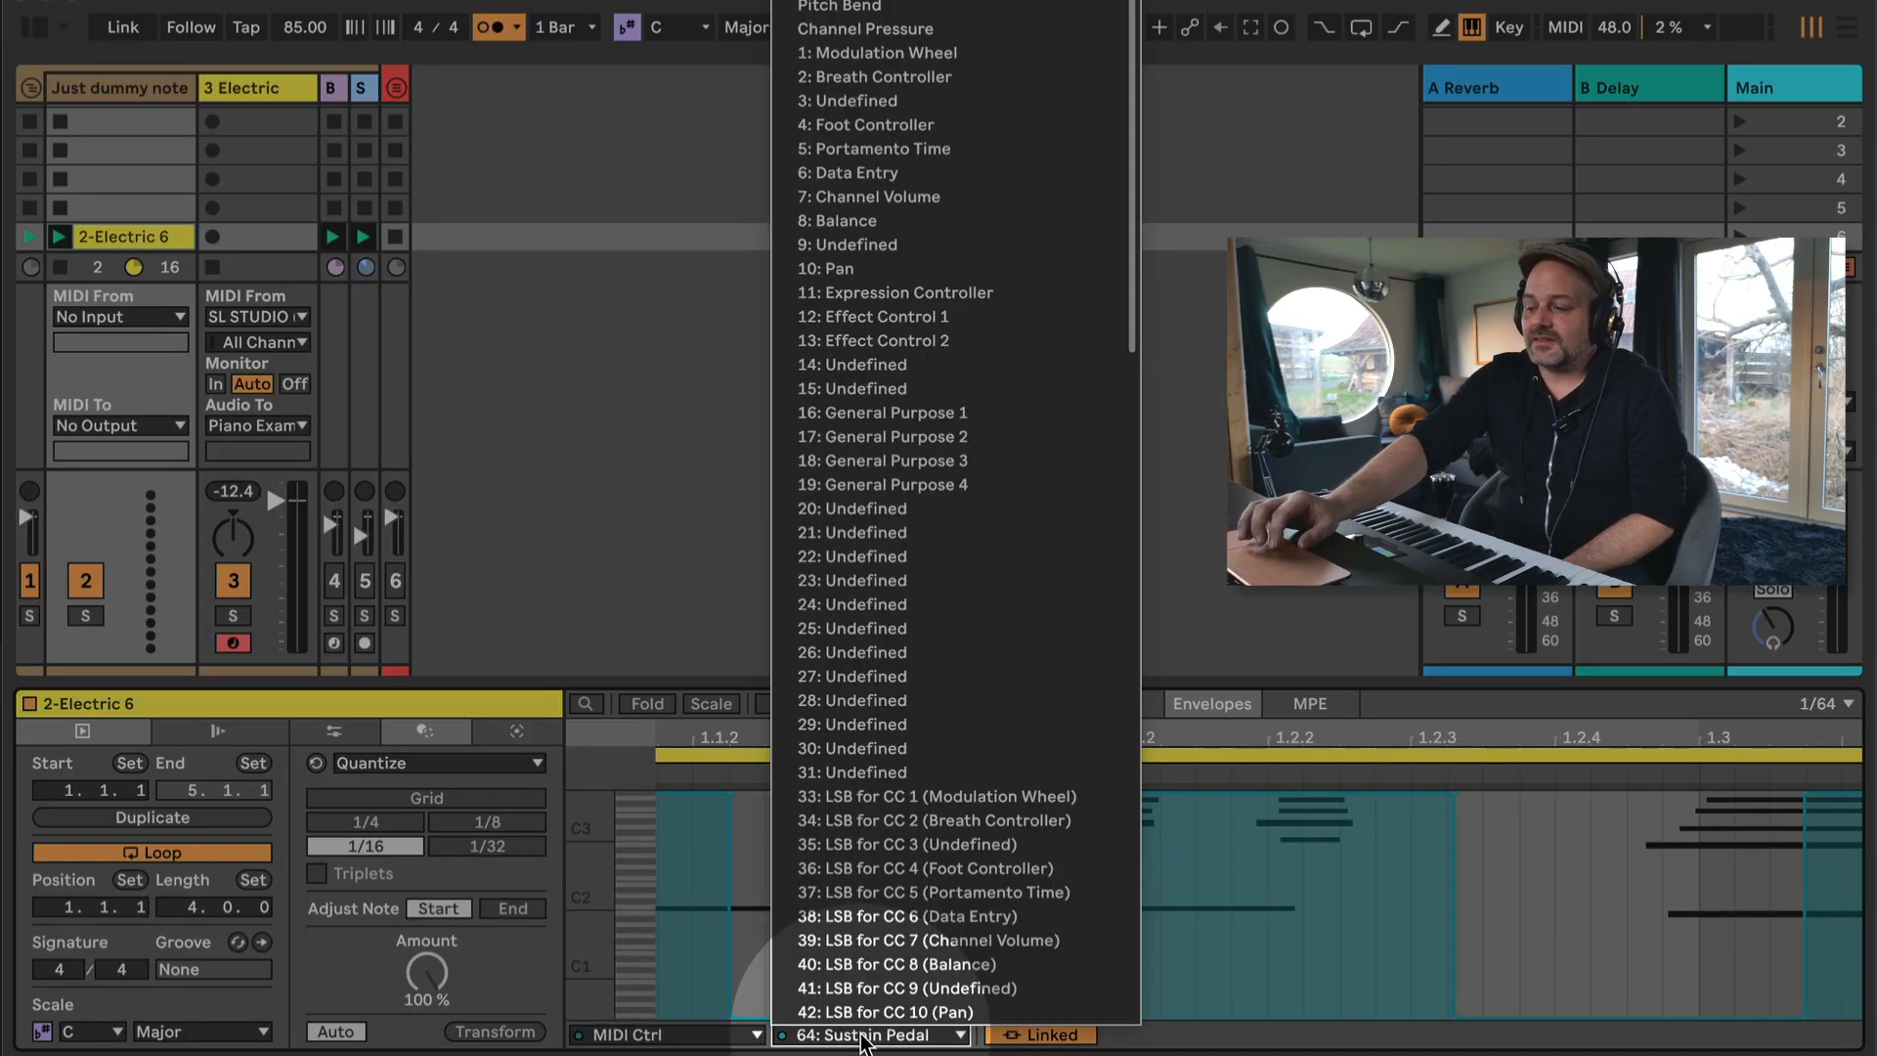
scroll("down", 3)
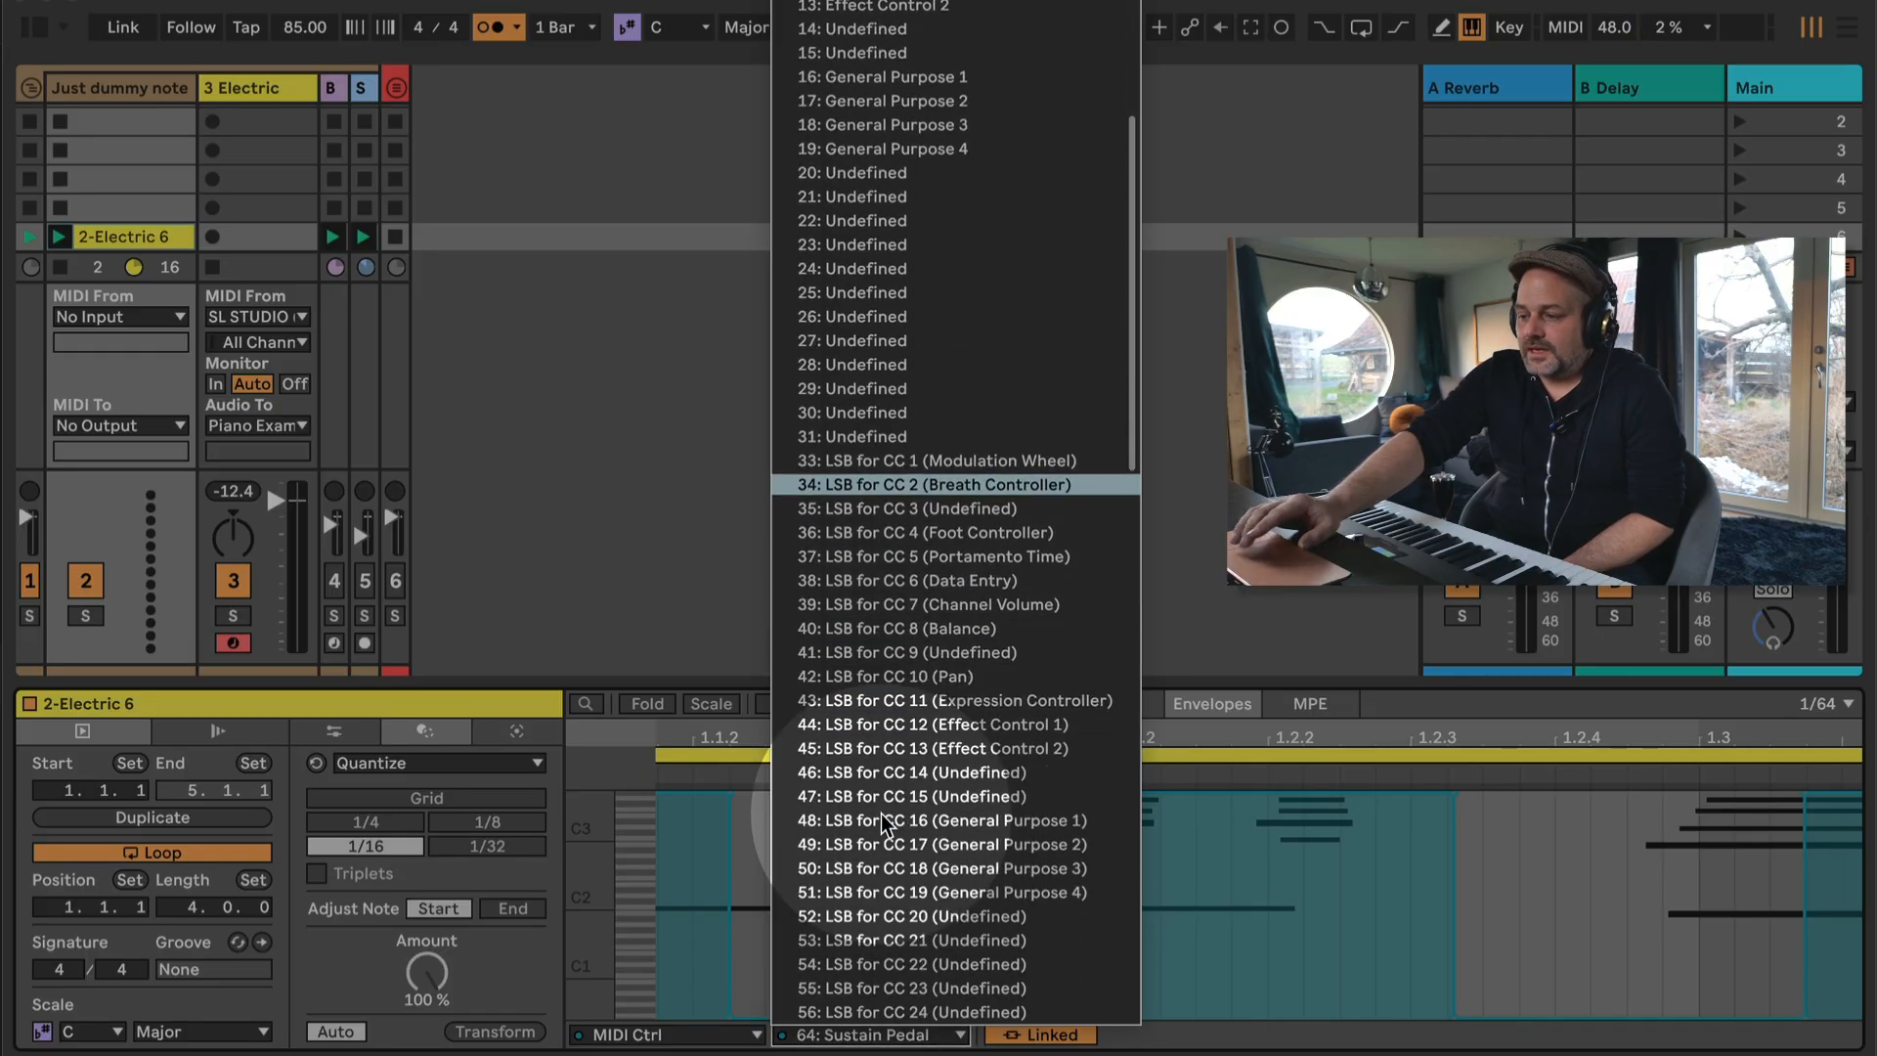
scroll("down", 3)
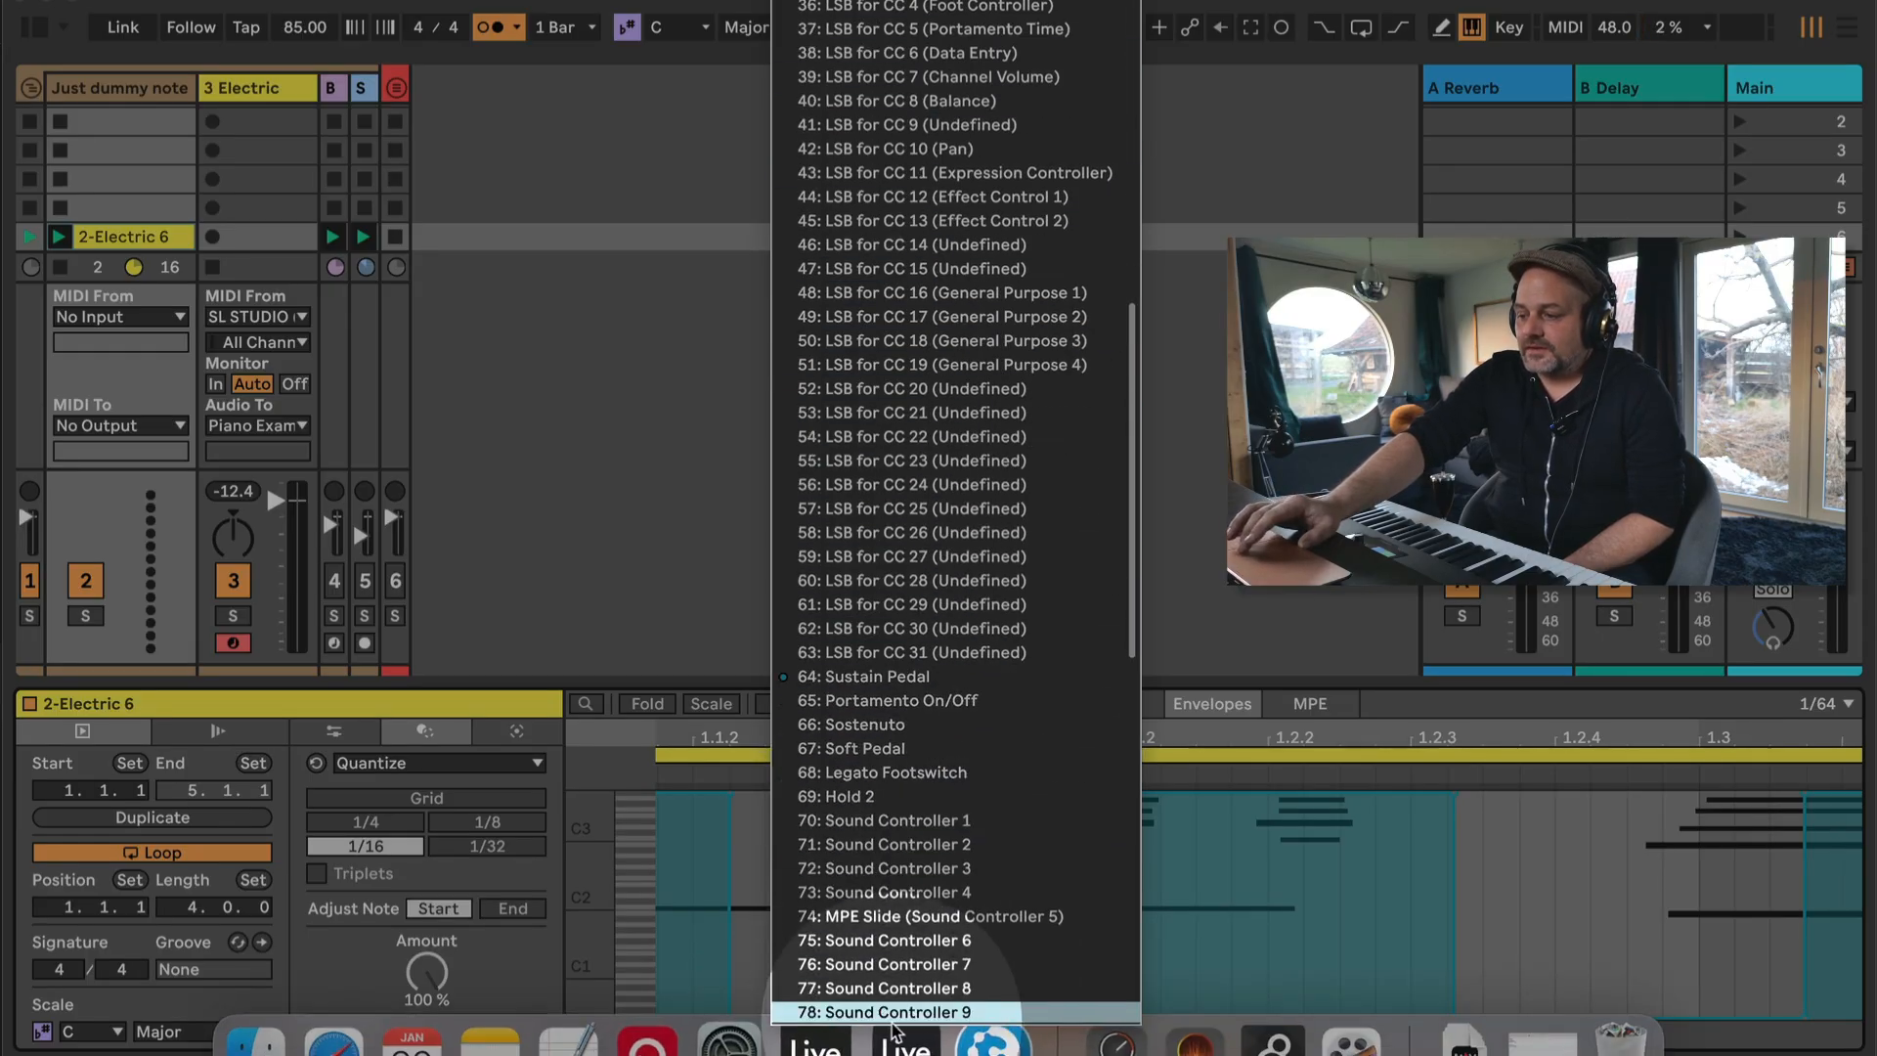
left_click(865, 677)
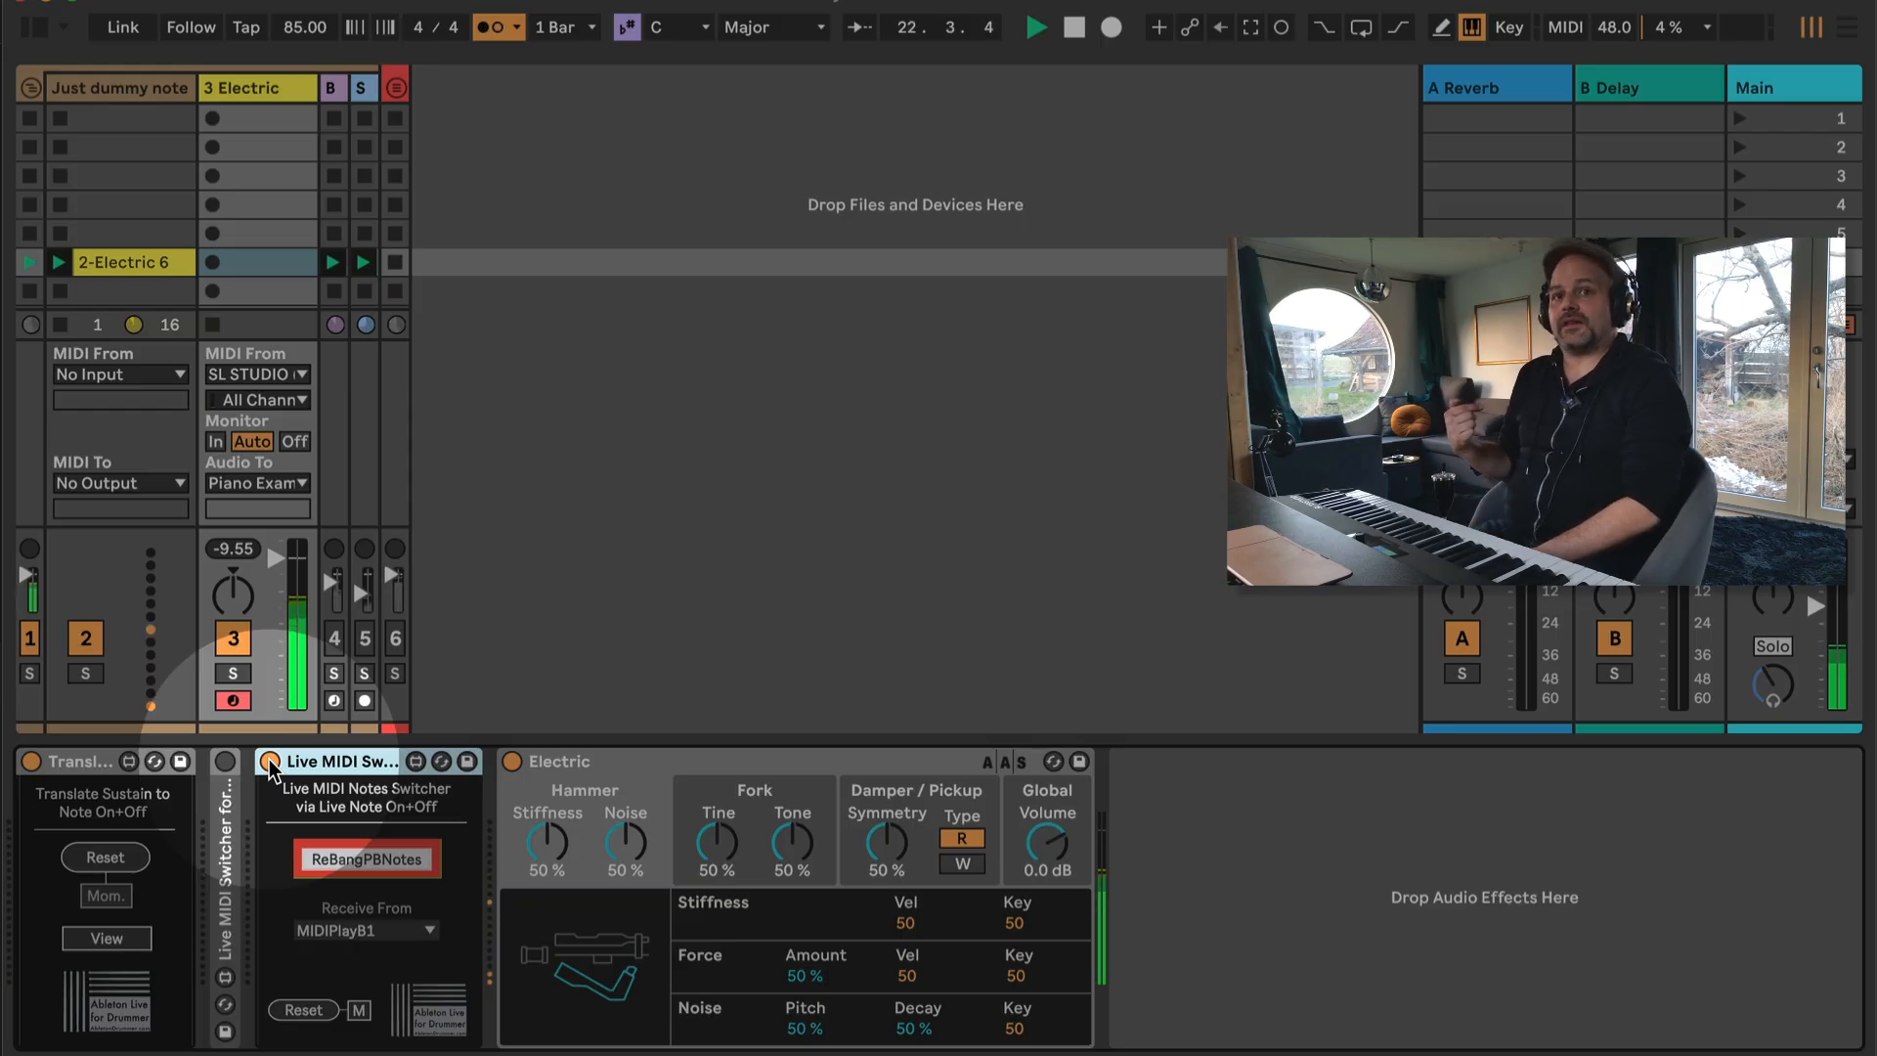
Toggle a control on track 4 twice, then switch track 5 back on.
left_click(367, 859)
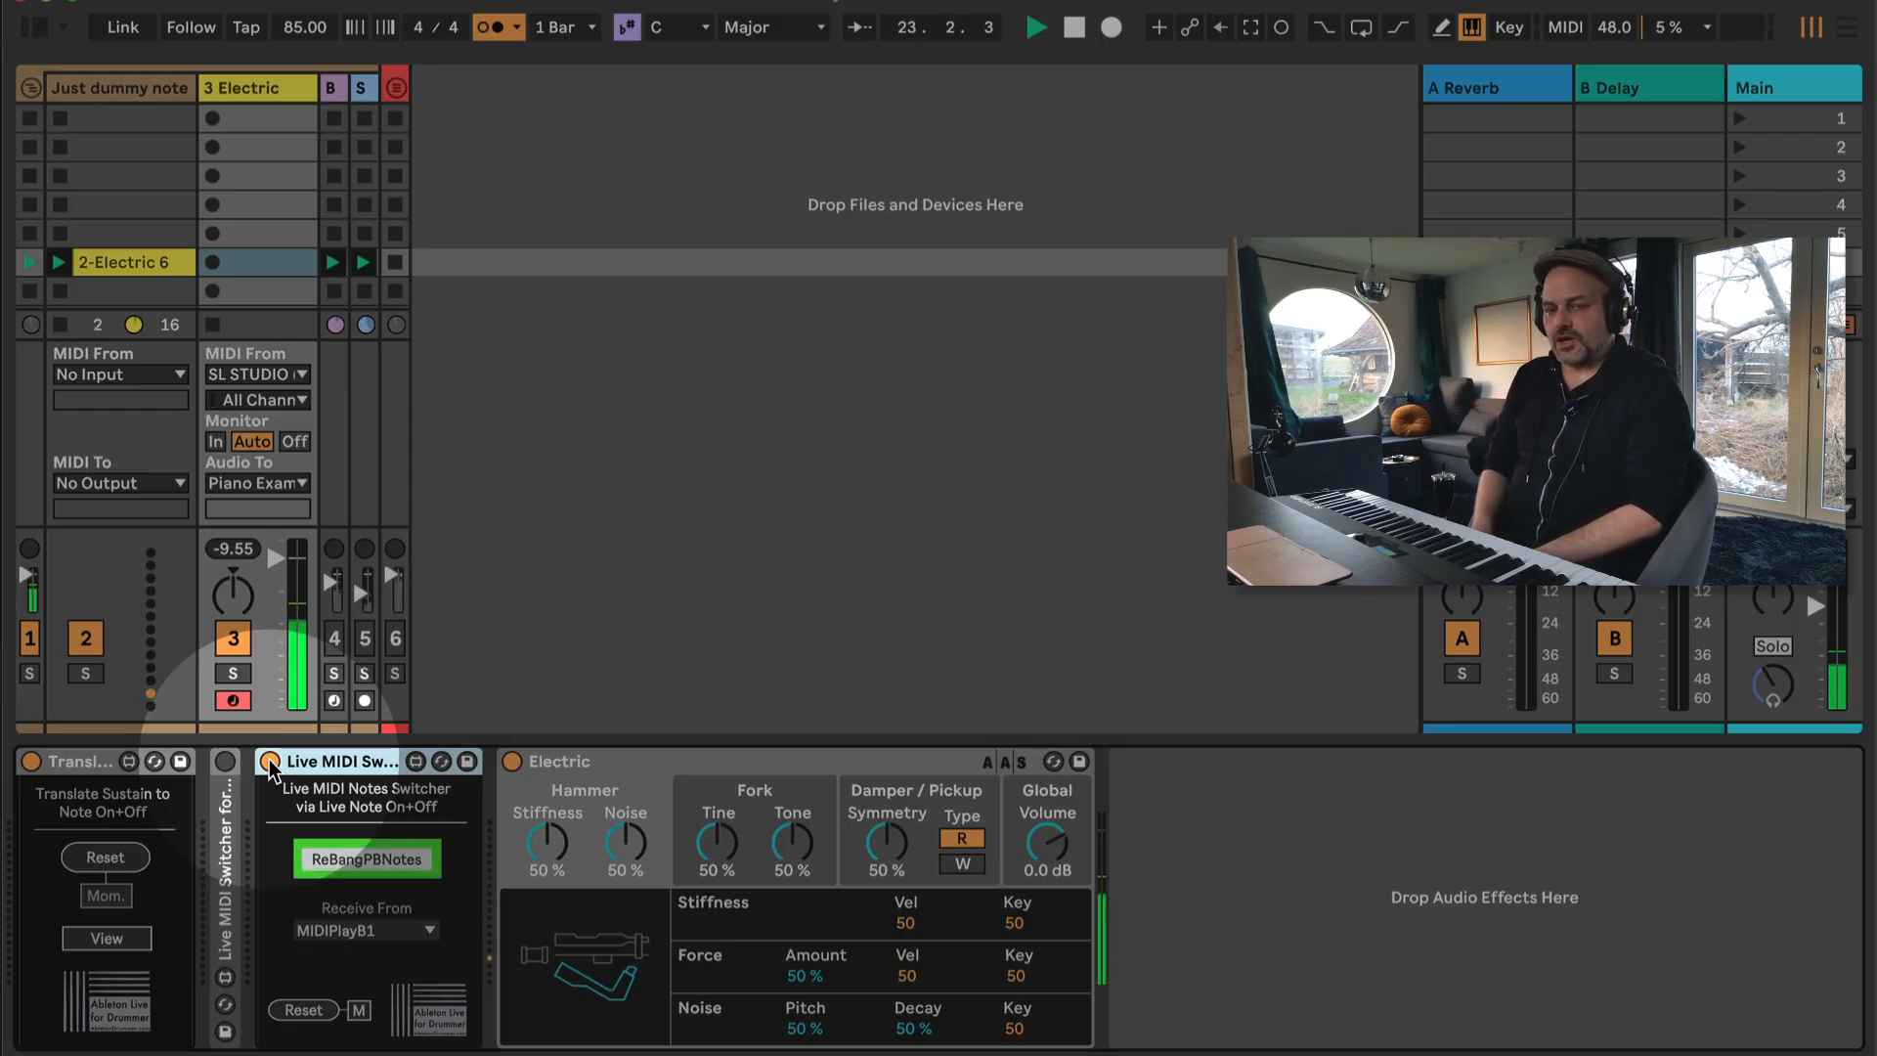
left_click(365, 859)
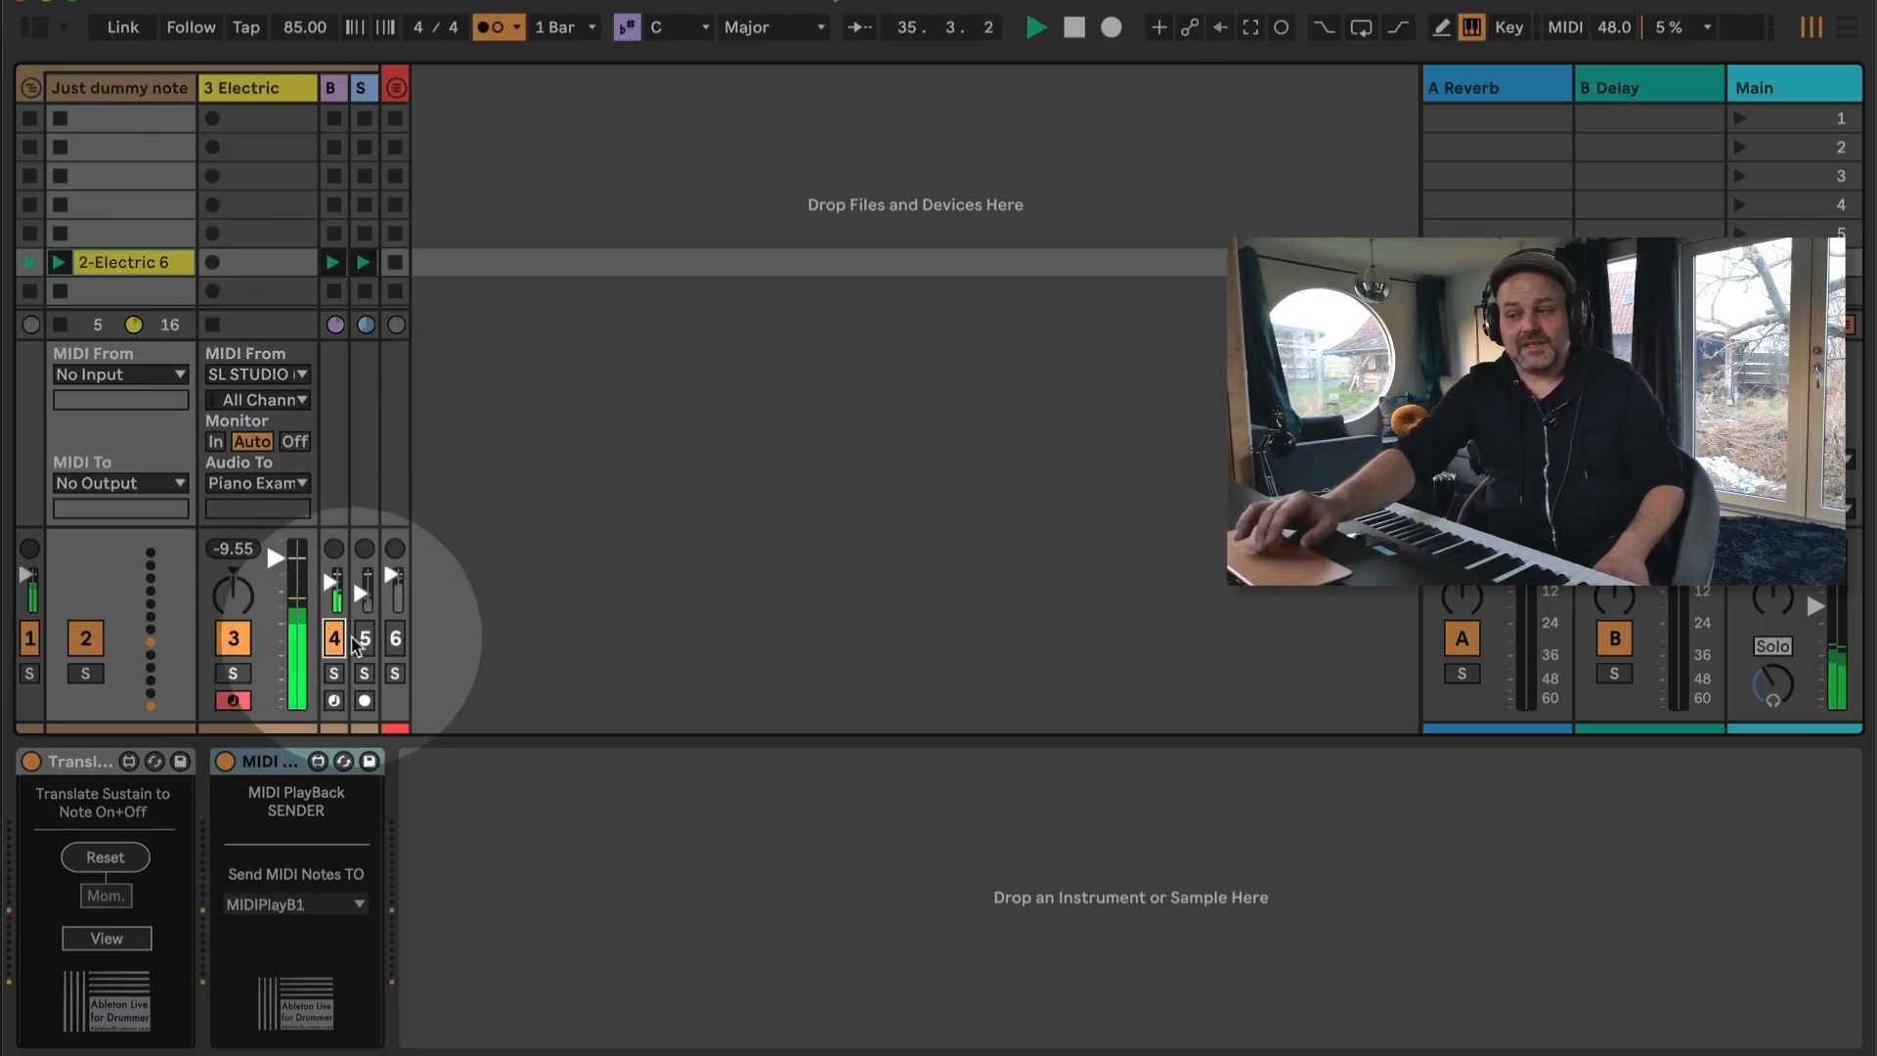
left_click(364, 637)
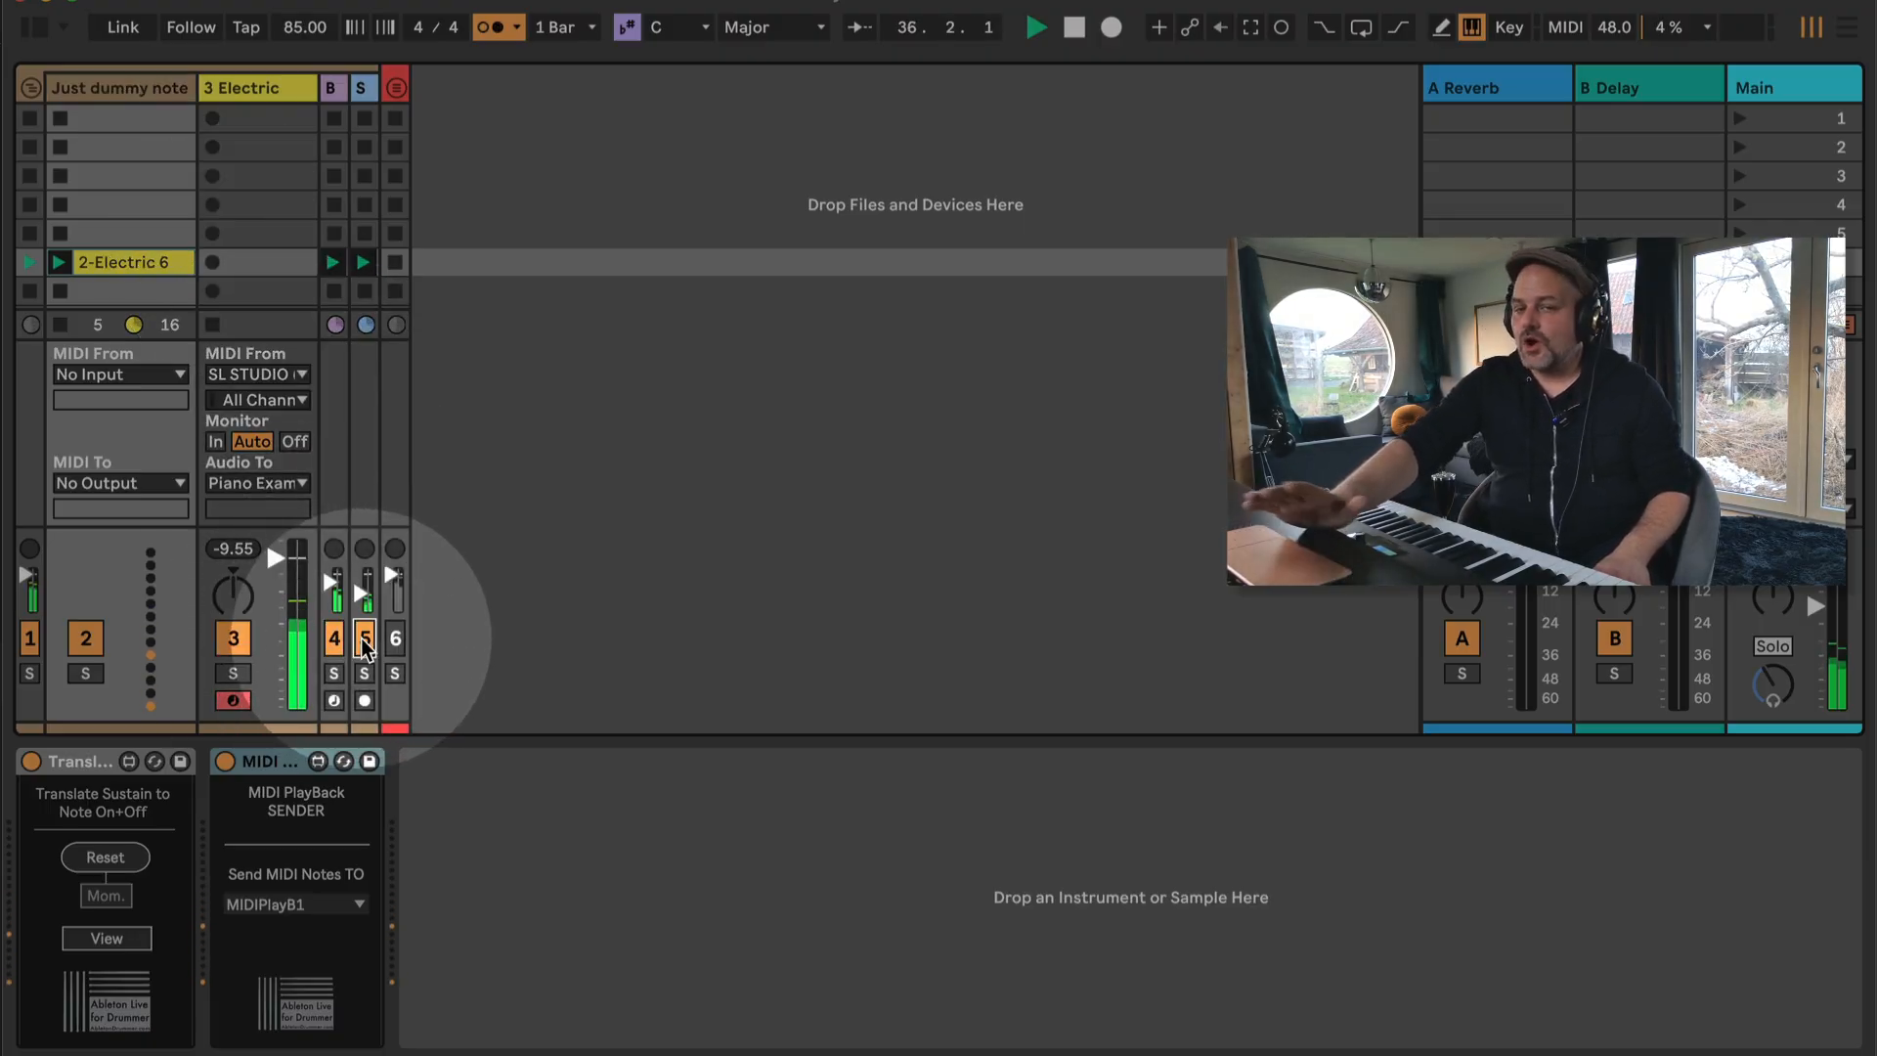